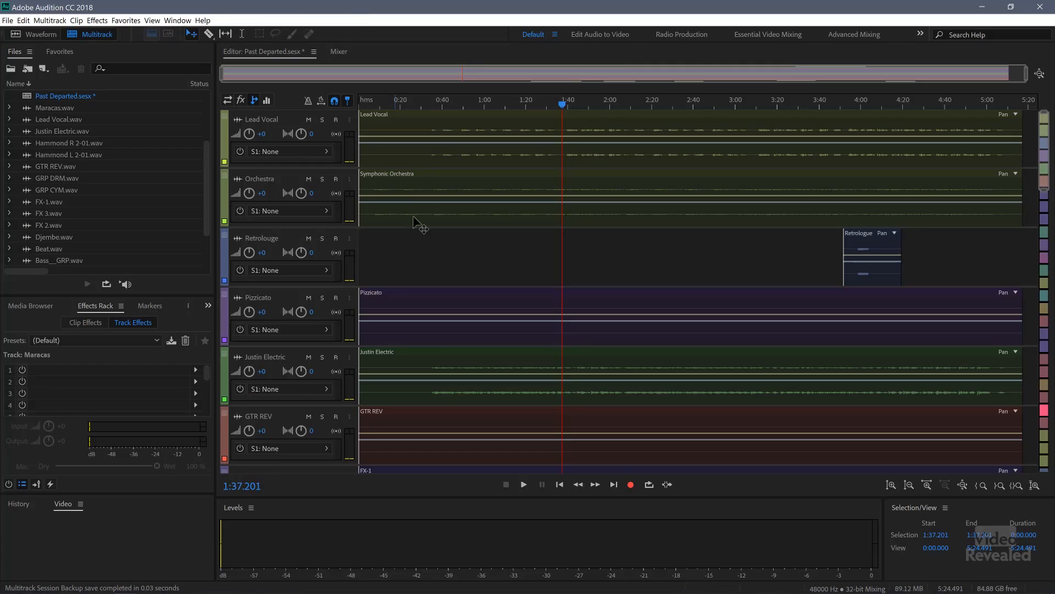
- Show the Tracks panel via Window > Tracks and narrow it beside the Editor
scroll("down", 3)
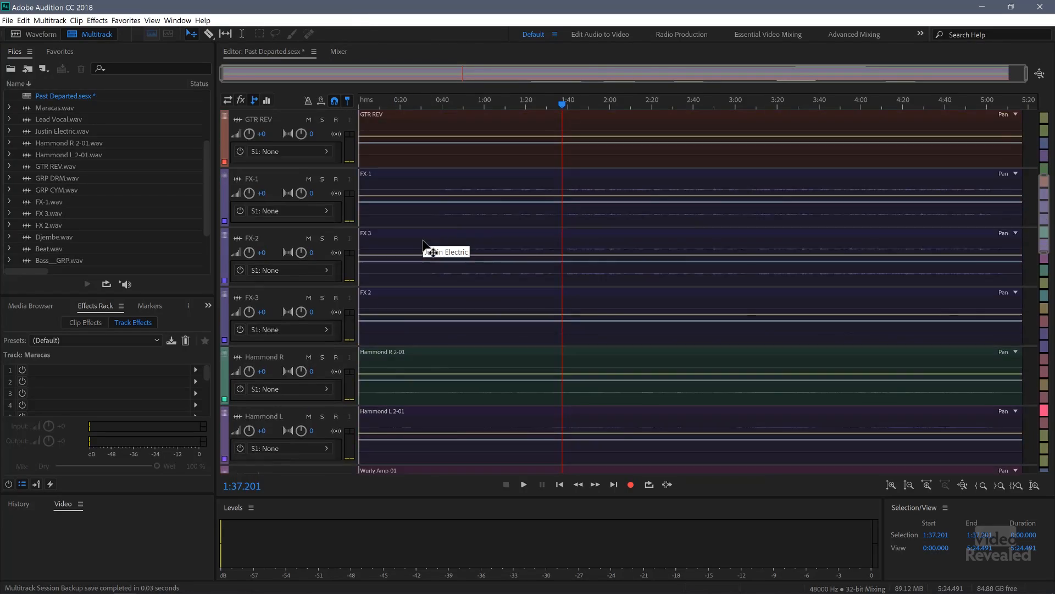
scroll("down", 3)
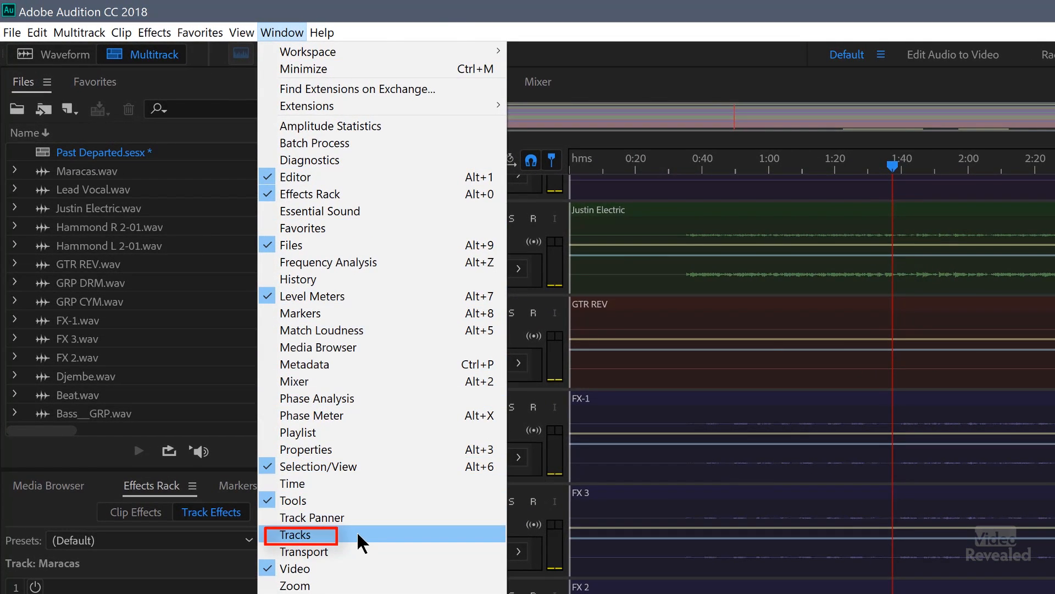
left_click(299, 534)
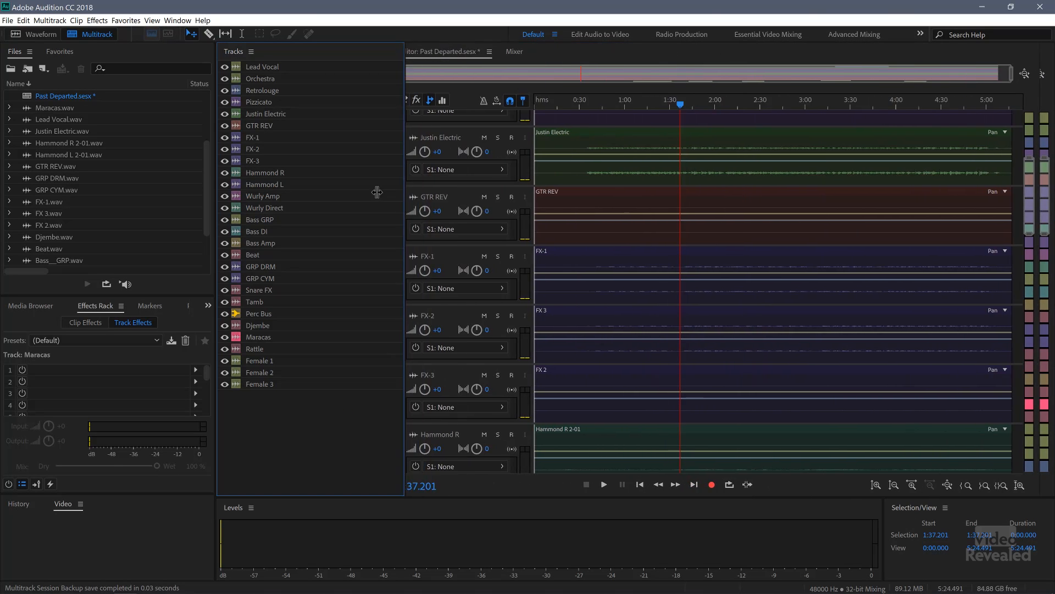
left_click_drag(403, 196, 317, 196)
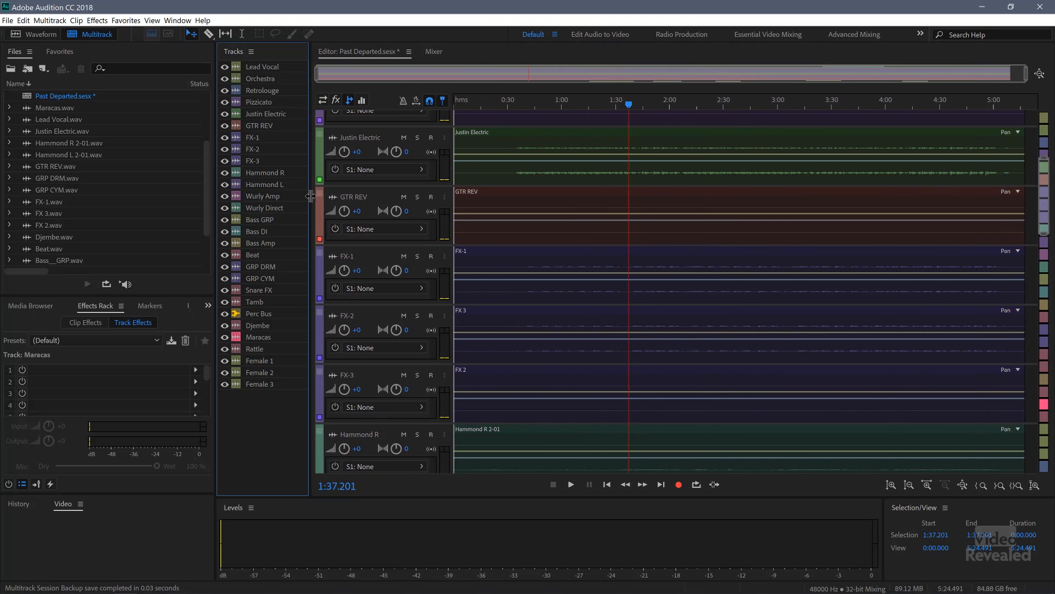
mouse_move(307, 189)
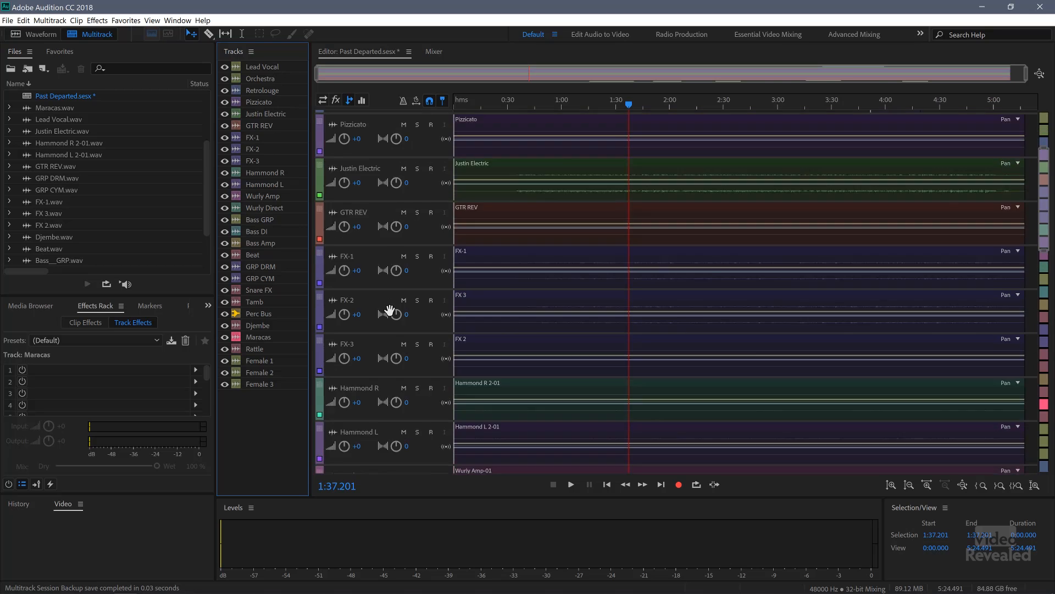
left_click(433, 51)
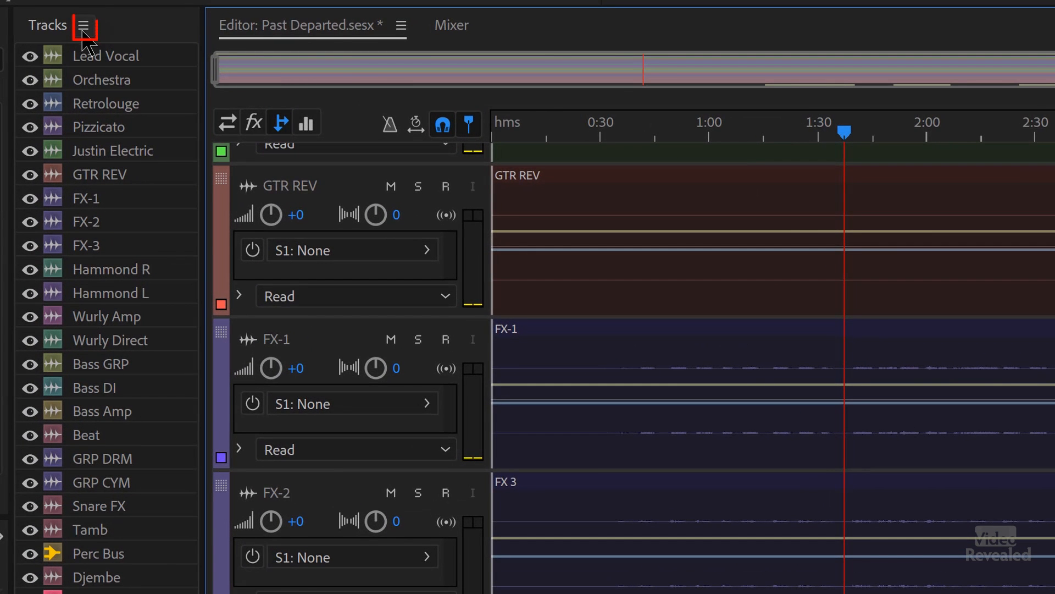
- Reveal the Track Visibility submenu from the Tracks panel menu
left_click(81, 26)
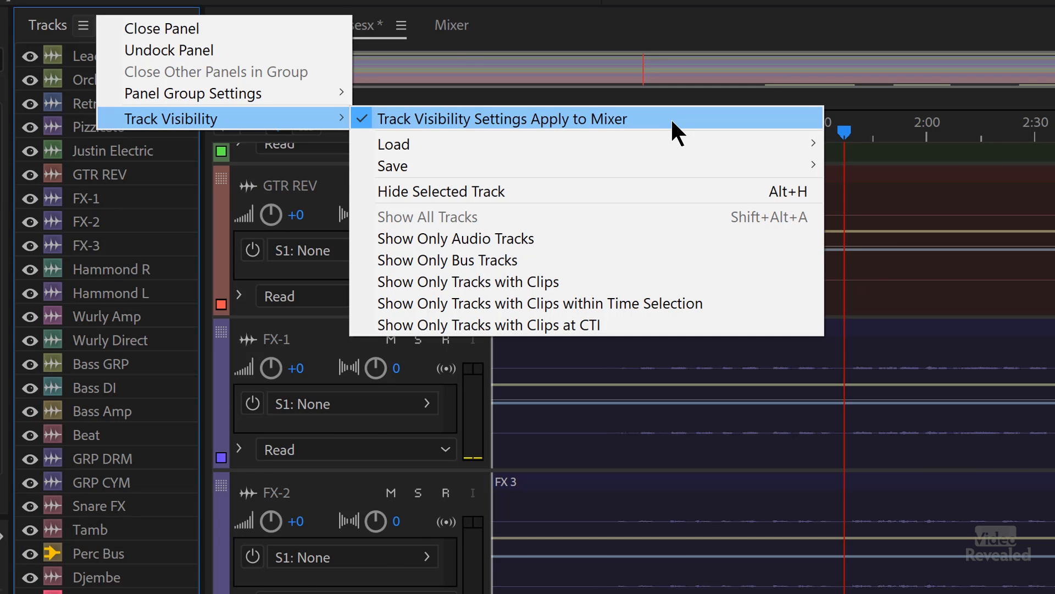
mouse_move(442, 122)
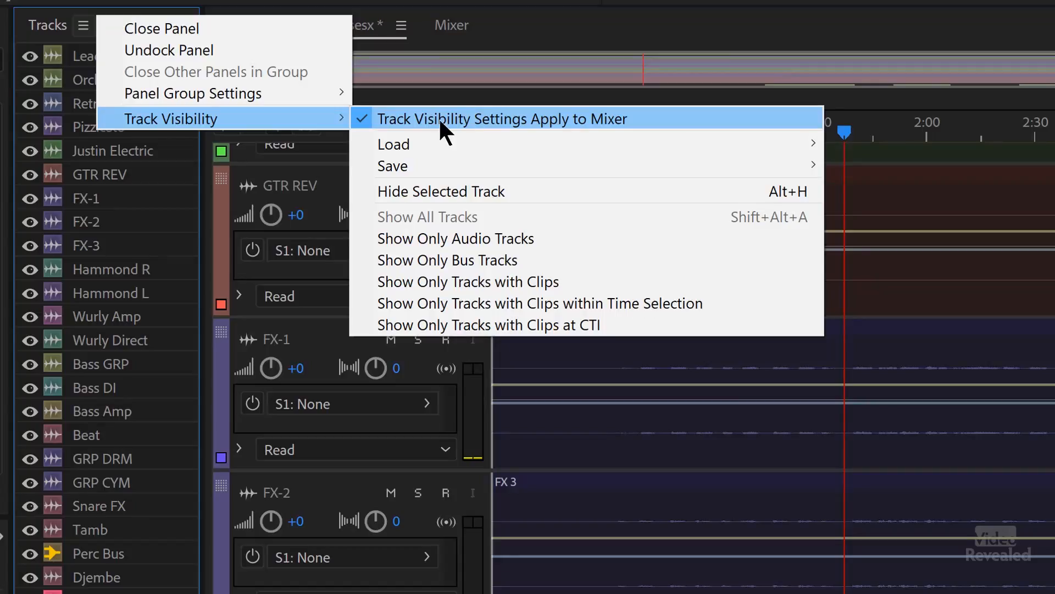
mouse_move(425, 136)
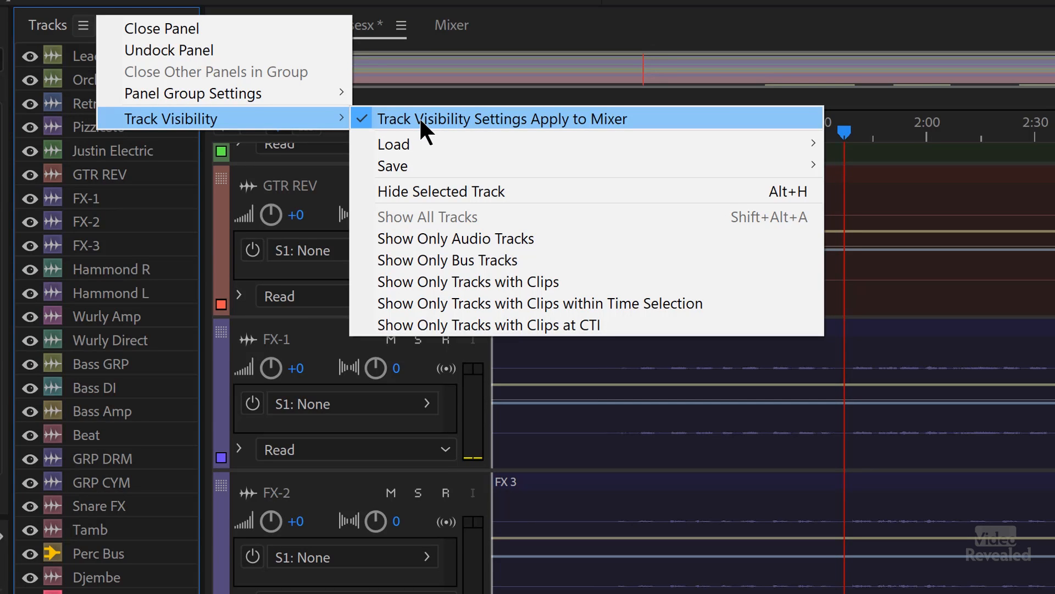
mouse_move(437, 156)
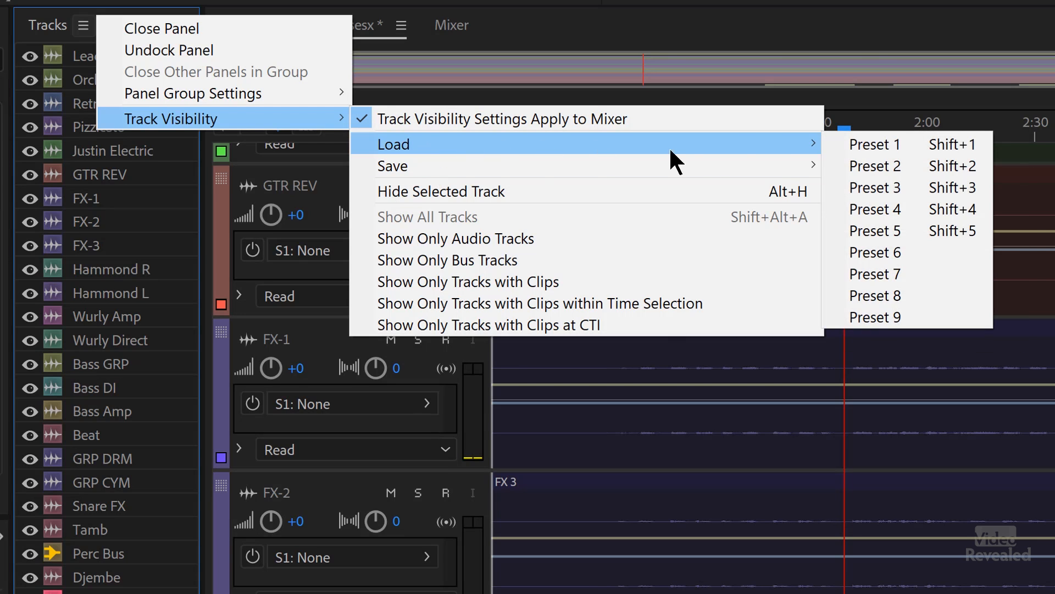
mouse_move(918, 163)
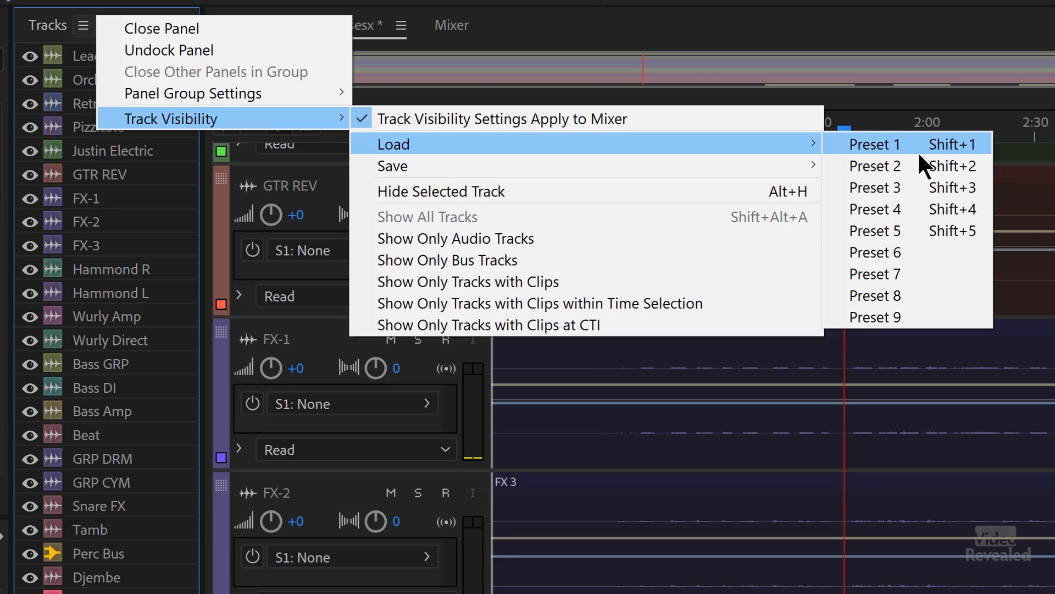
mouse_move(984, 211)
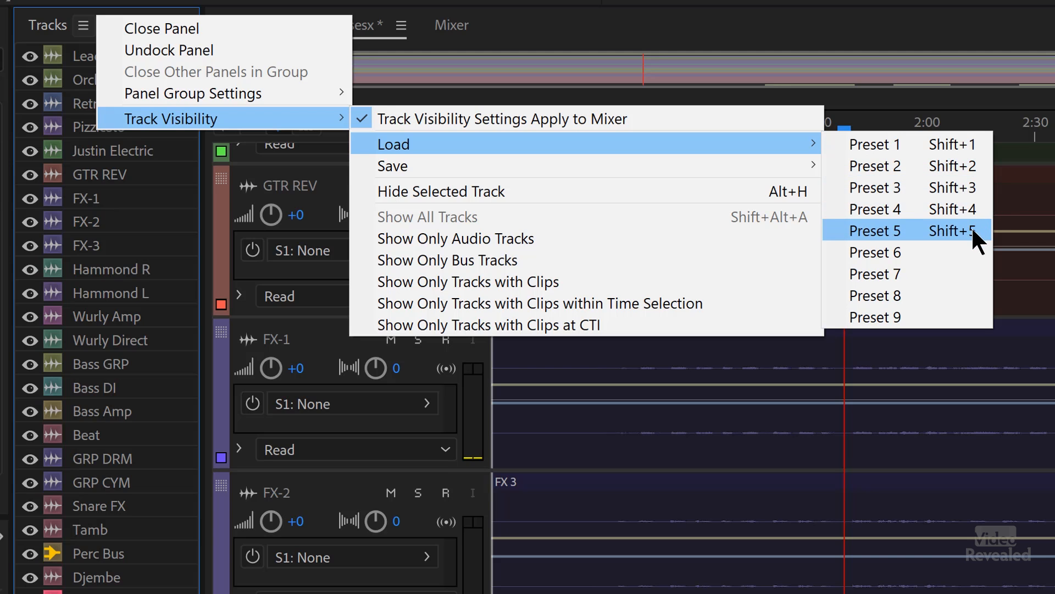
mouse_move(392, 165)
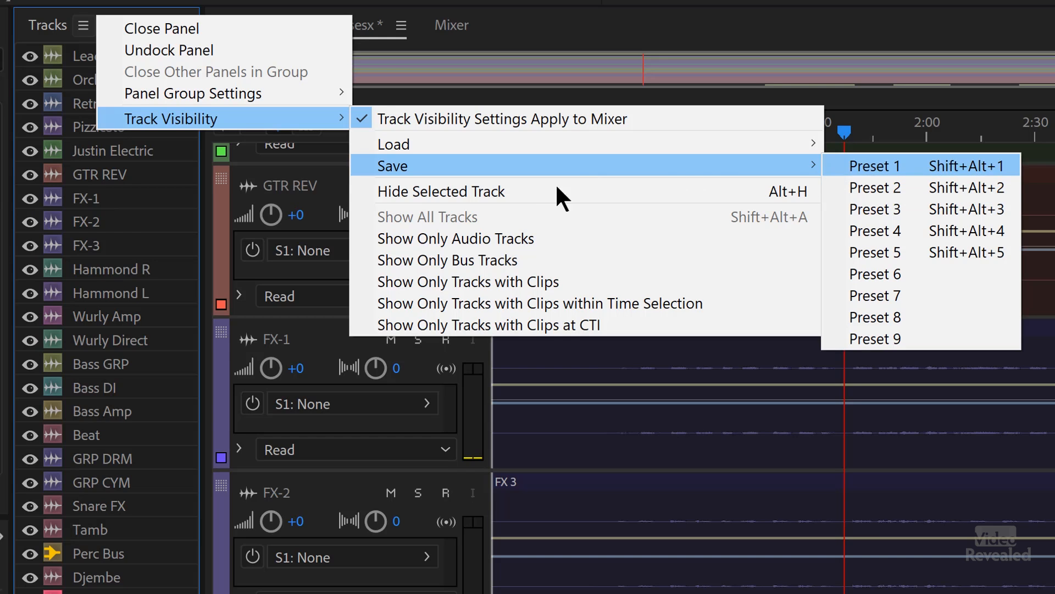
mouse_move(788, 207)
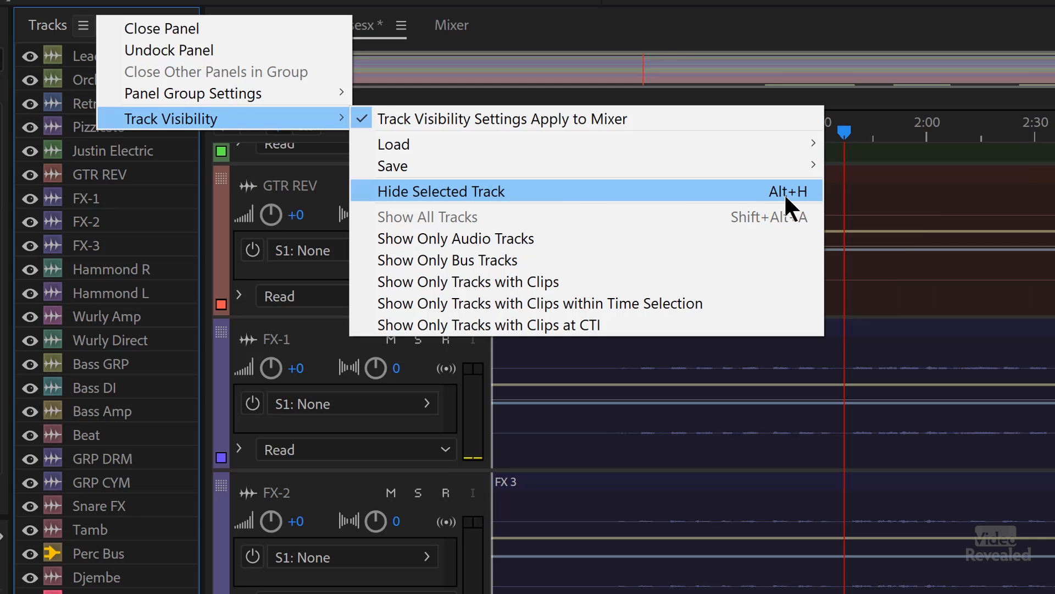
mouse_move(793, 214)
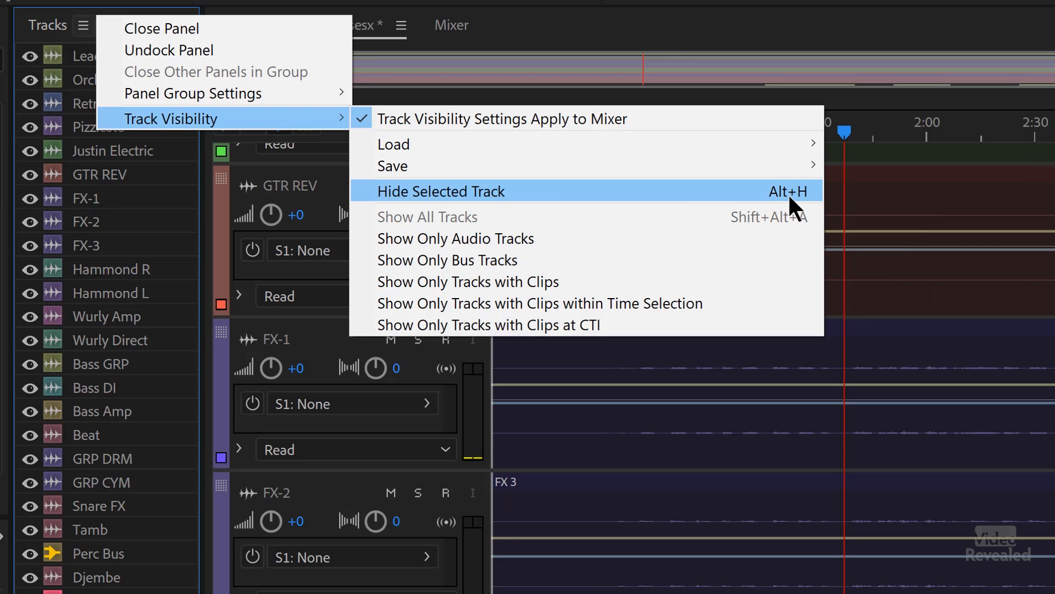
mouse_move(787, 232)
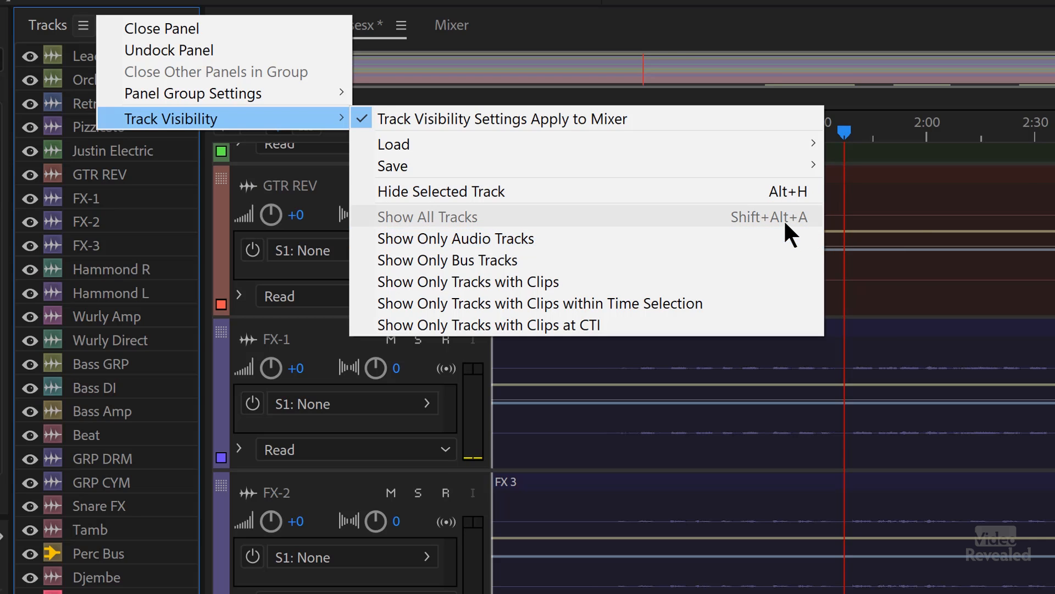
mouse_move(778, 235)
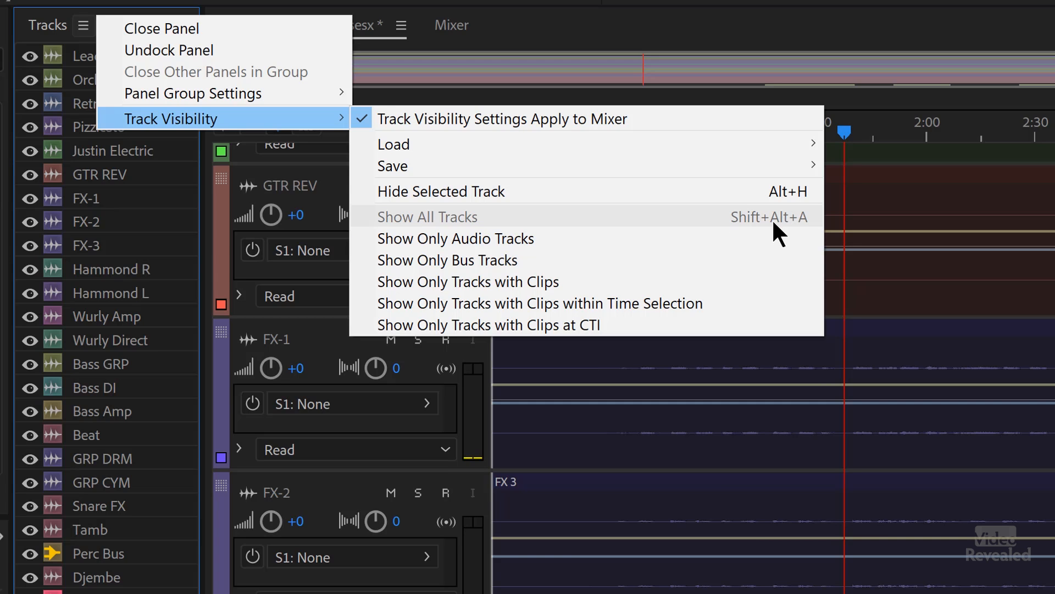
mouse_move(545, 244)
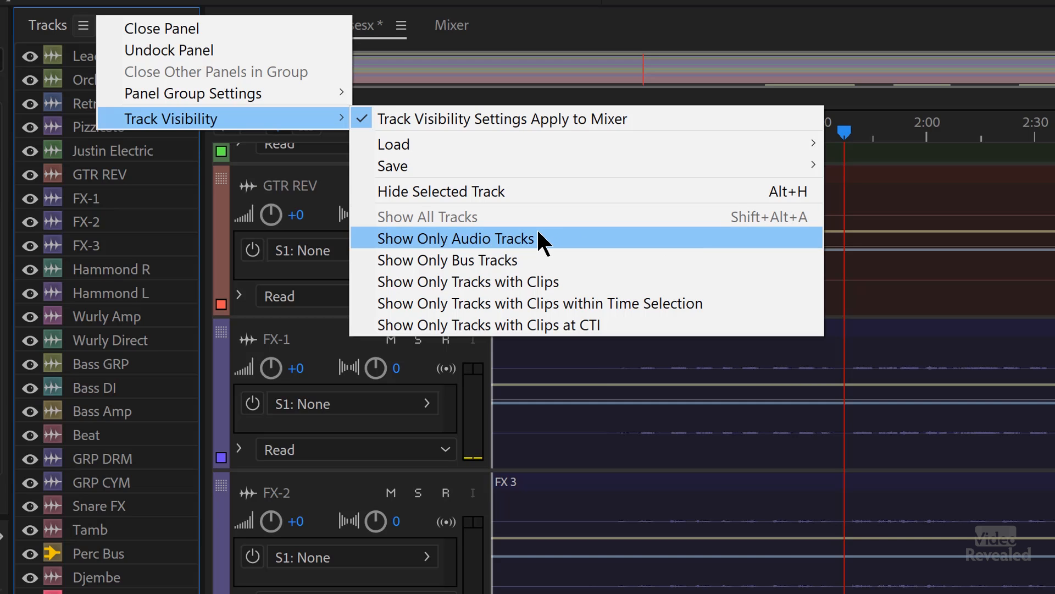
mouse_move(525, 261)
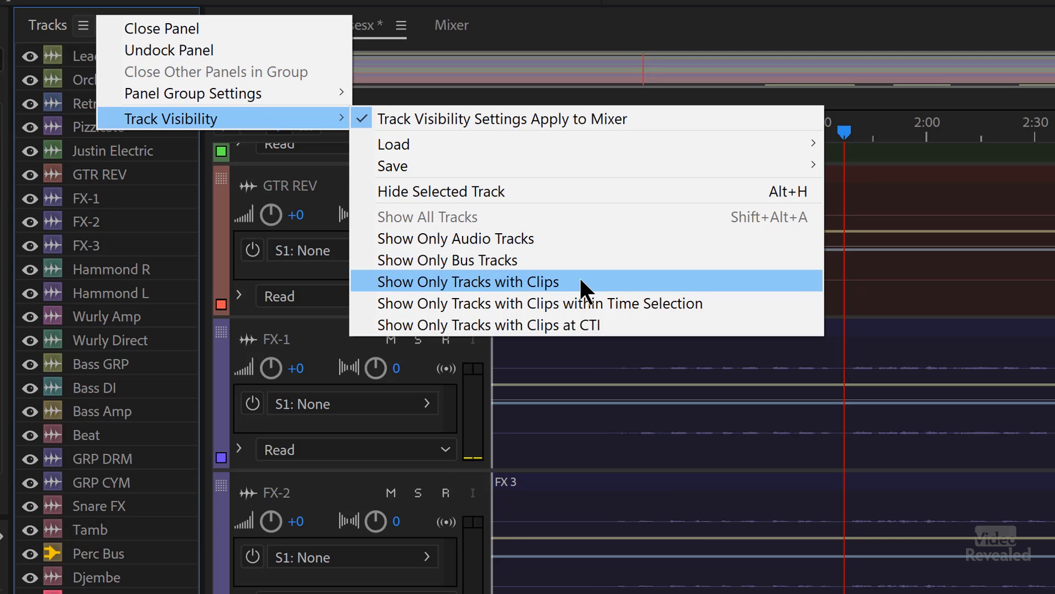
mouse_move(586, 312)
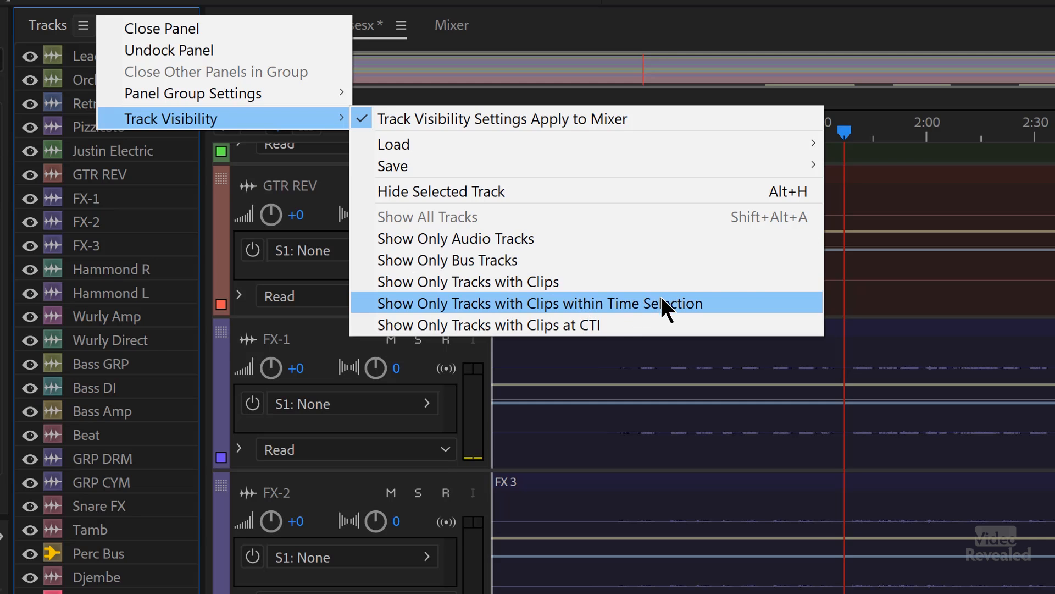
mouse_move(618, 333)
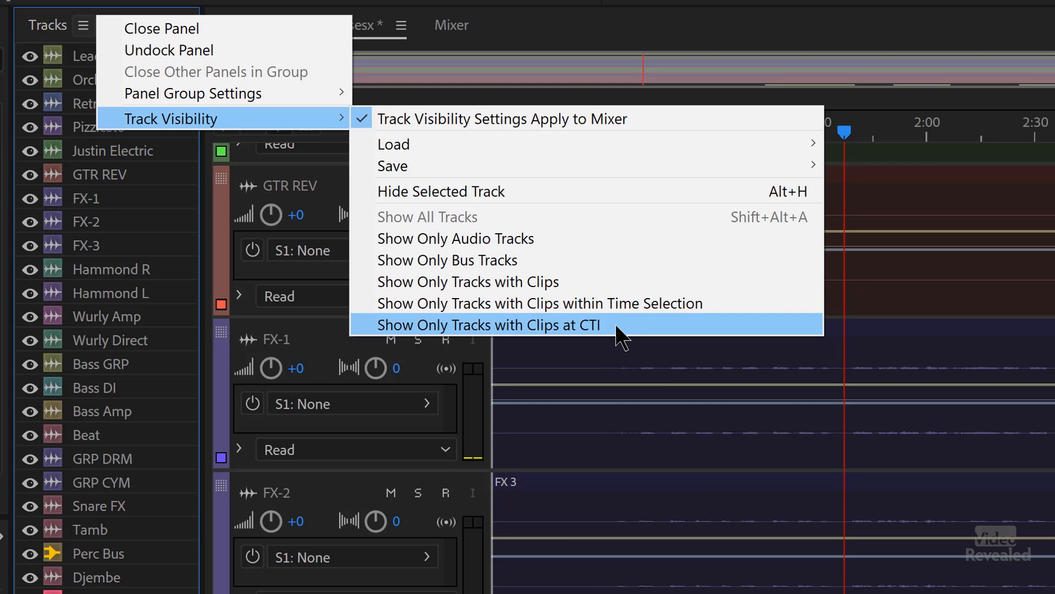
mouse_move(613, 341)
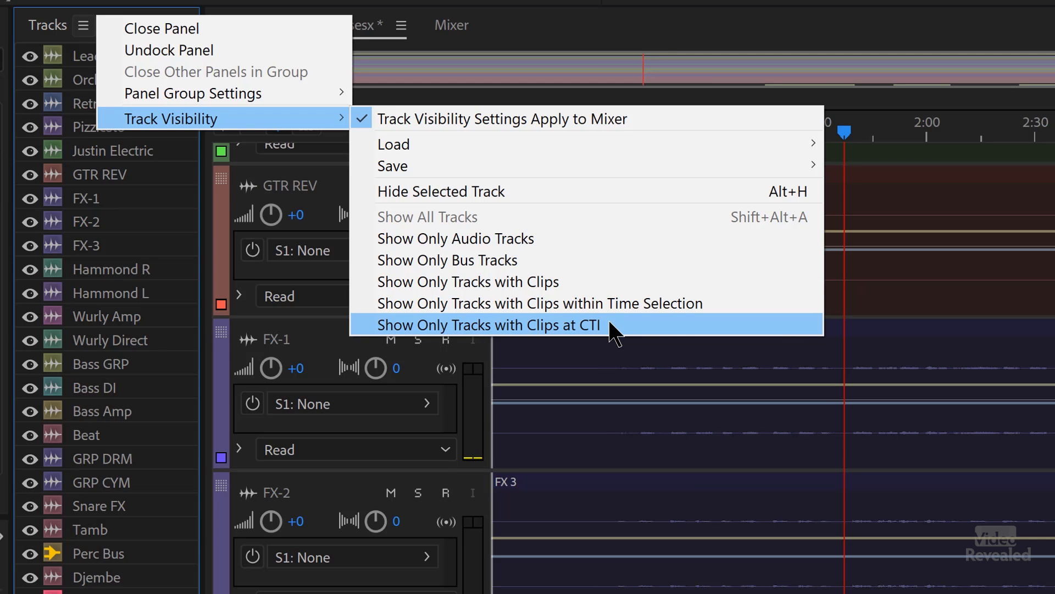
mouse_move(600, 340)
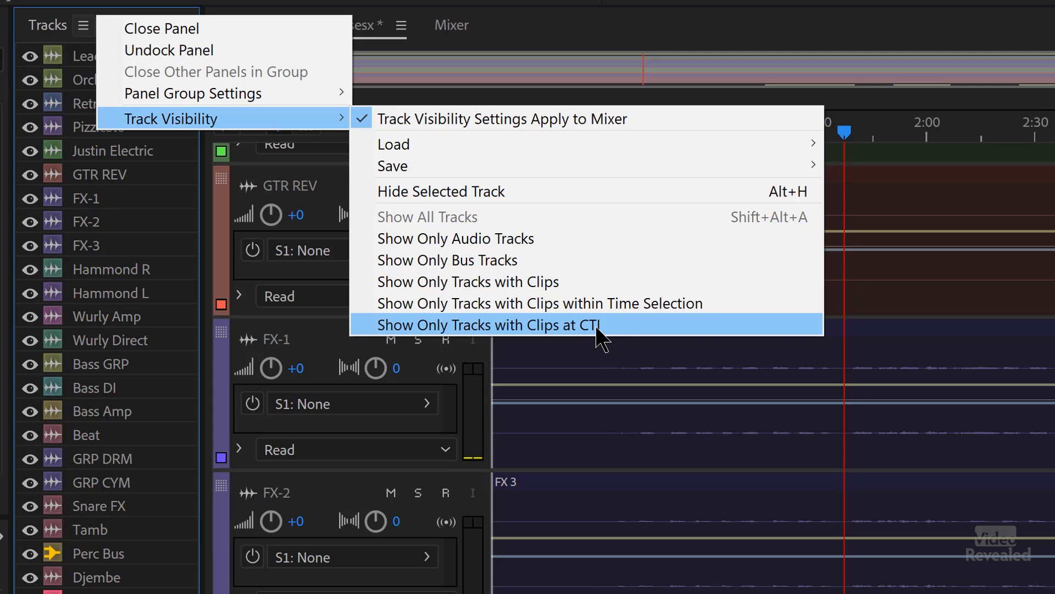
- Hide Retrolouge, Perc Bus and Female 1 using their eye icons in the Tracks panel
left_click(488, 324)
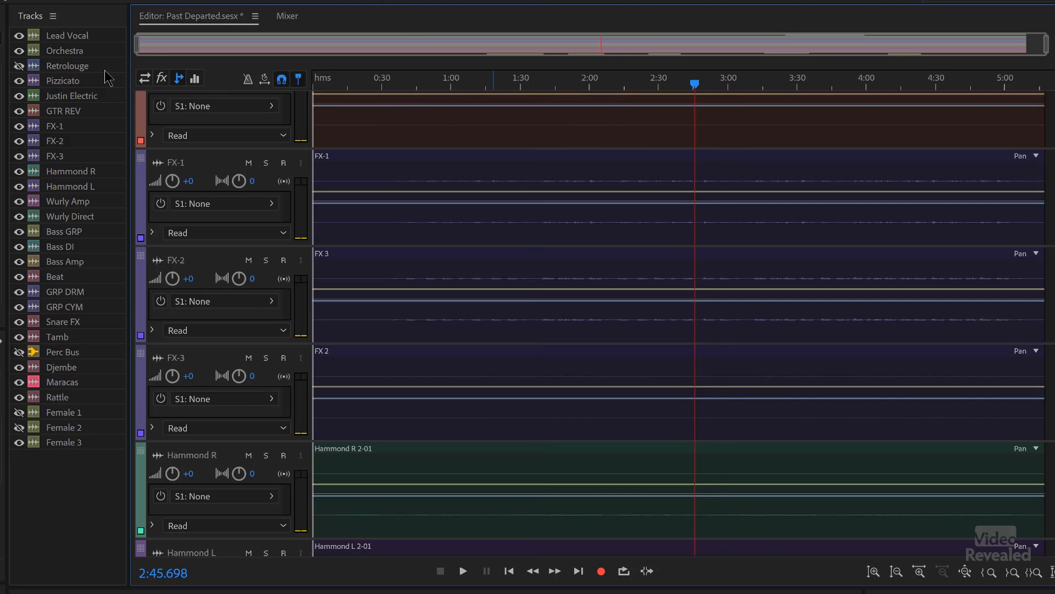
left_click(51, 15)
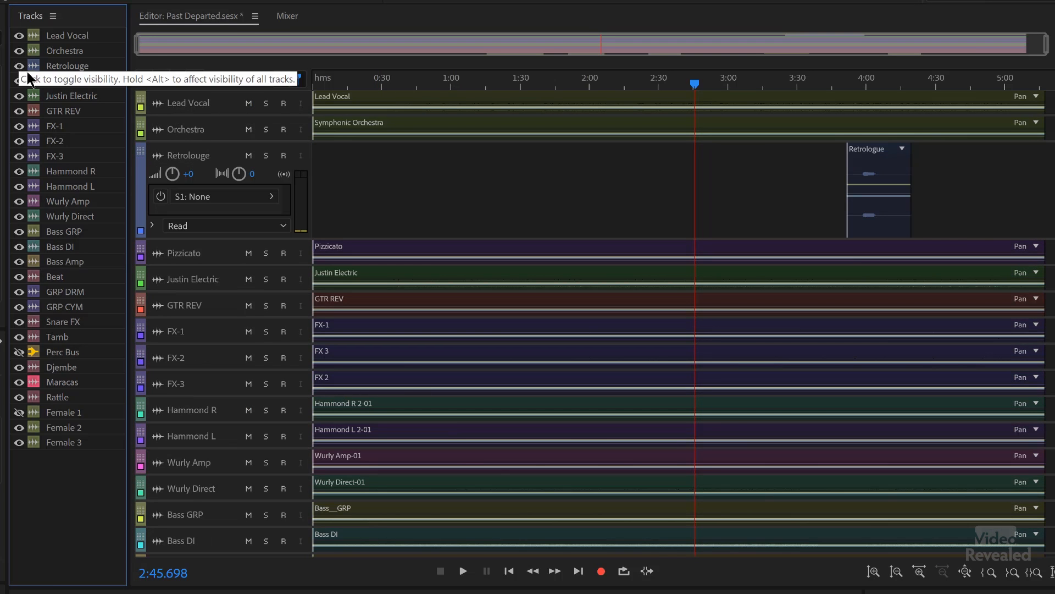
mouse_move(376, 153)
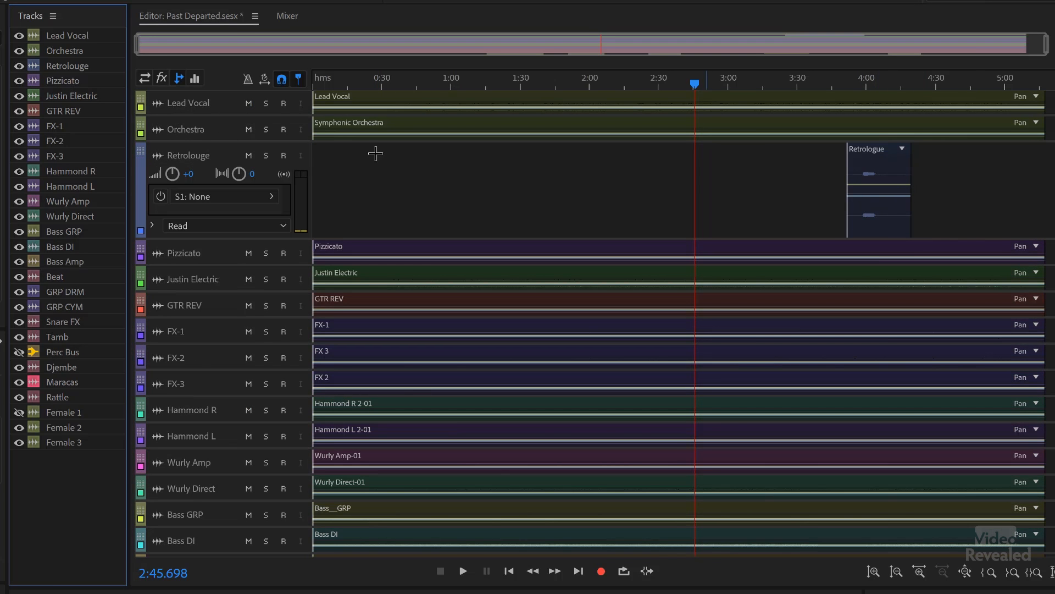
mouse_move(24, 88)
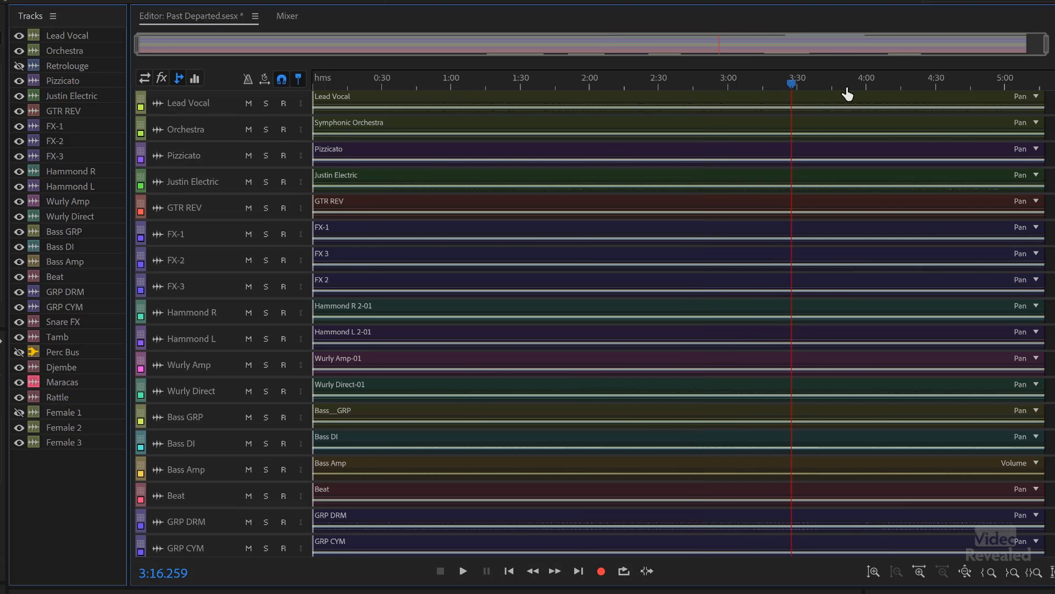
- Restore visibility of Retrolouge and all hidden tracks at full height
left_click(887, 84)
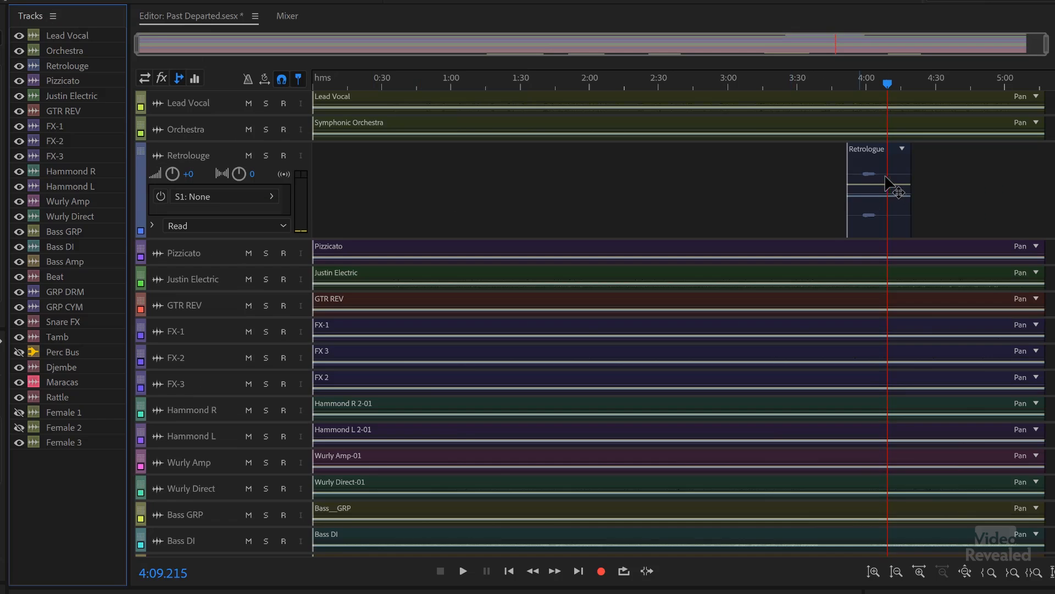
left_click(51, 13)
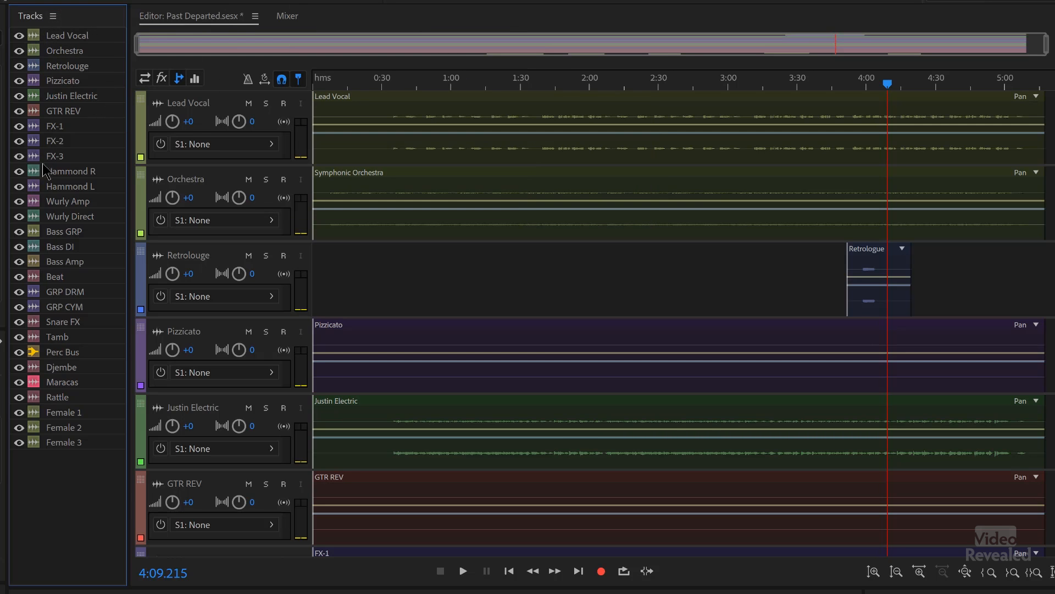
mouse_move(70, 376)
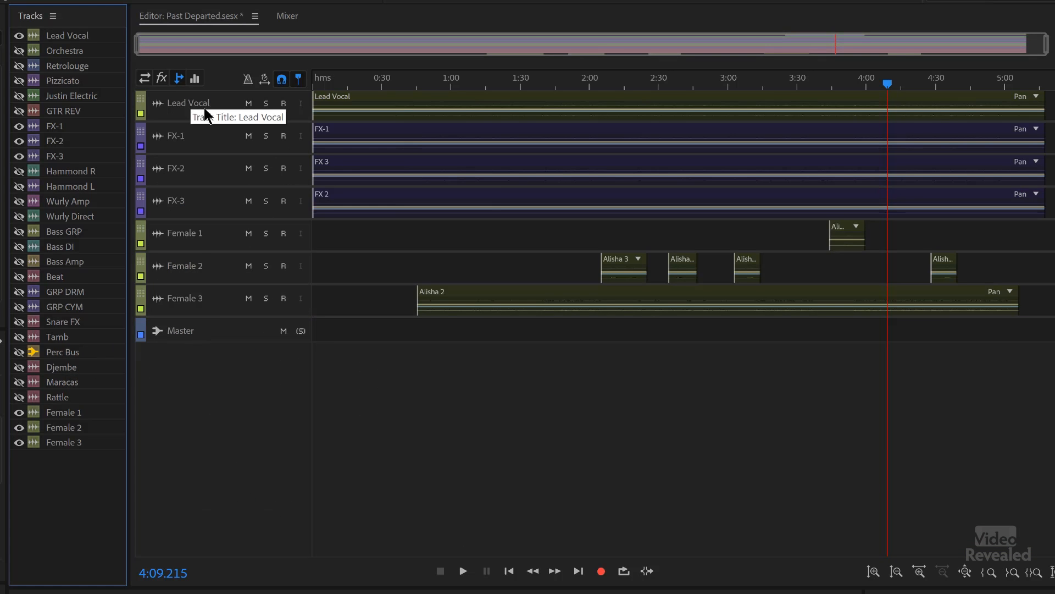
mouse_move(210, 122)
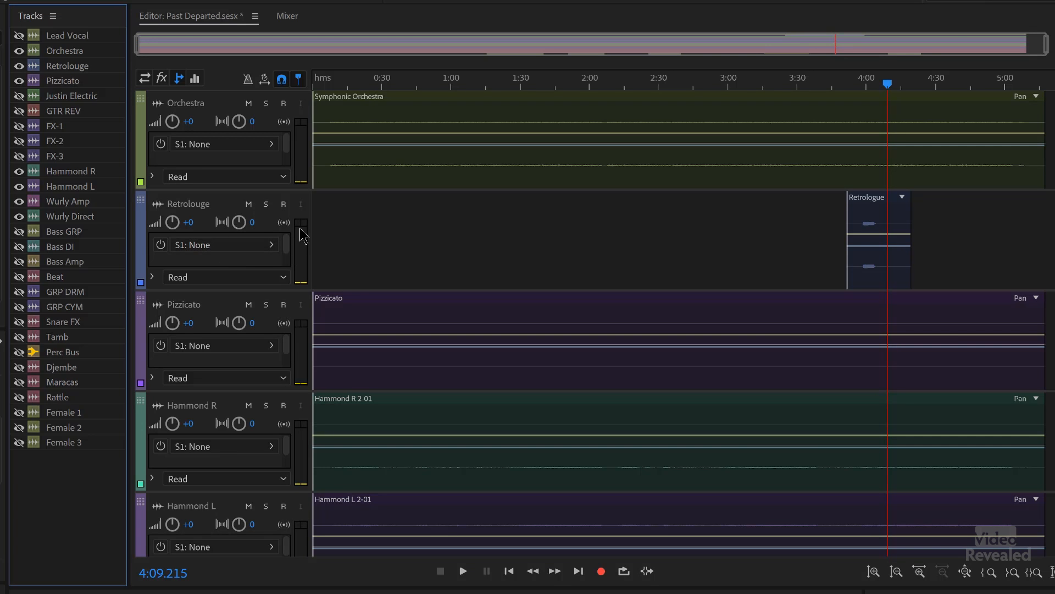
mouse_move(290, 263)
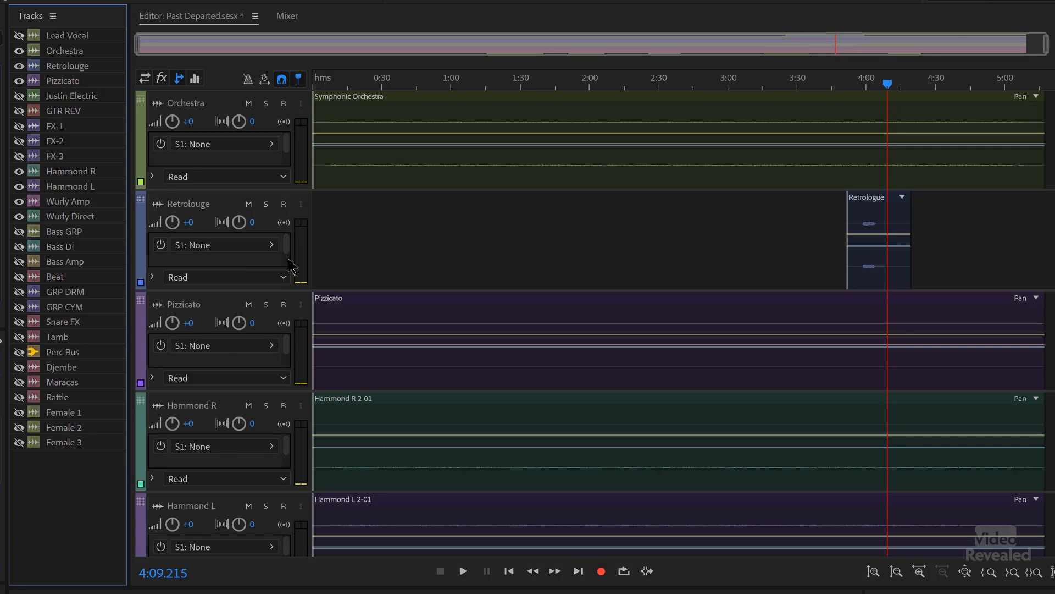
- Scroll the track list so Perc Bus, Djembe, Maracas and Rattle appear at compact height
scroll("down", 3)
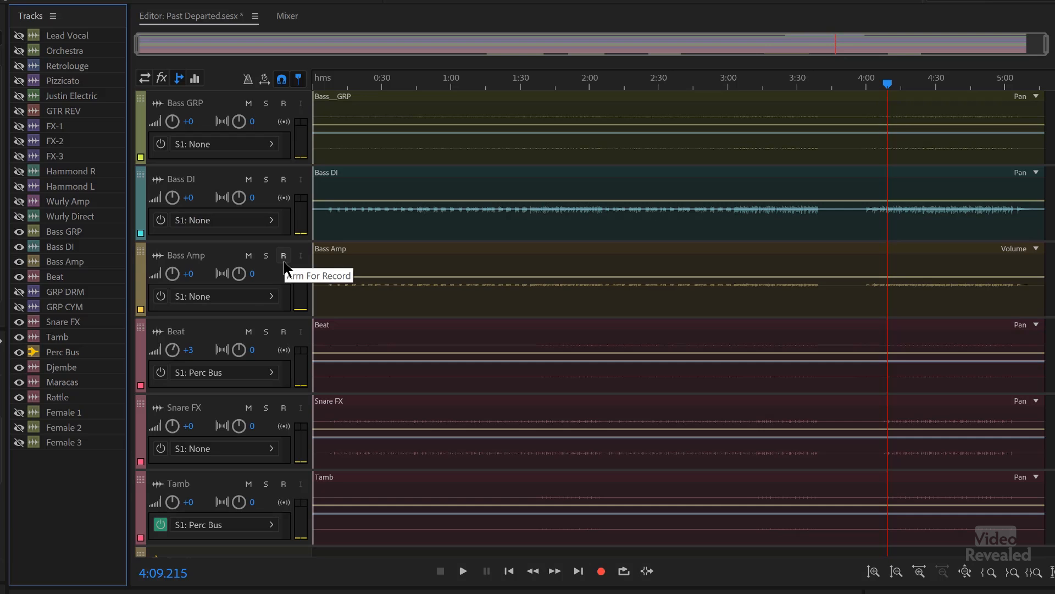
mouse_move(399, 312)
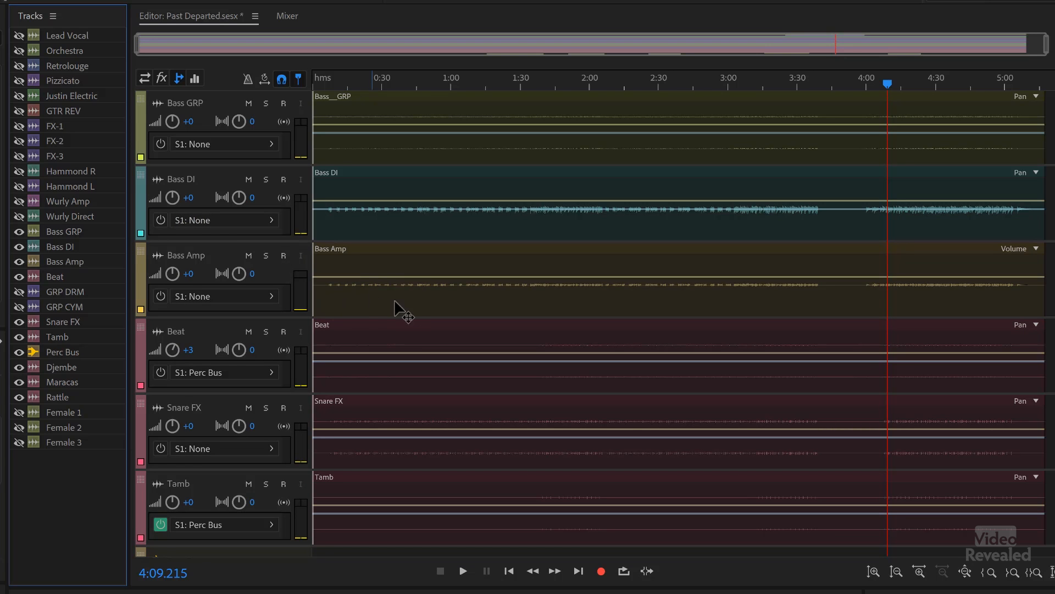
scroll("down", 3)
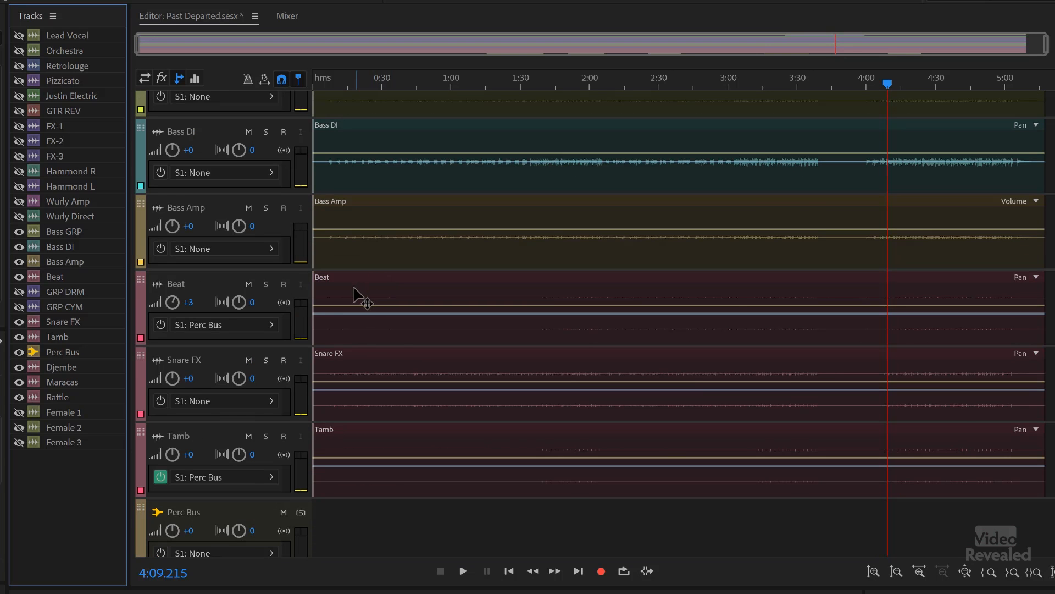
mouse_move(372, 290)
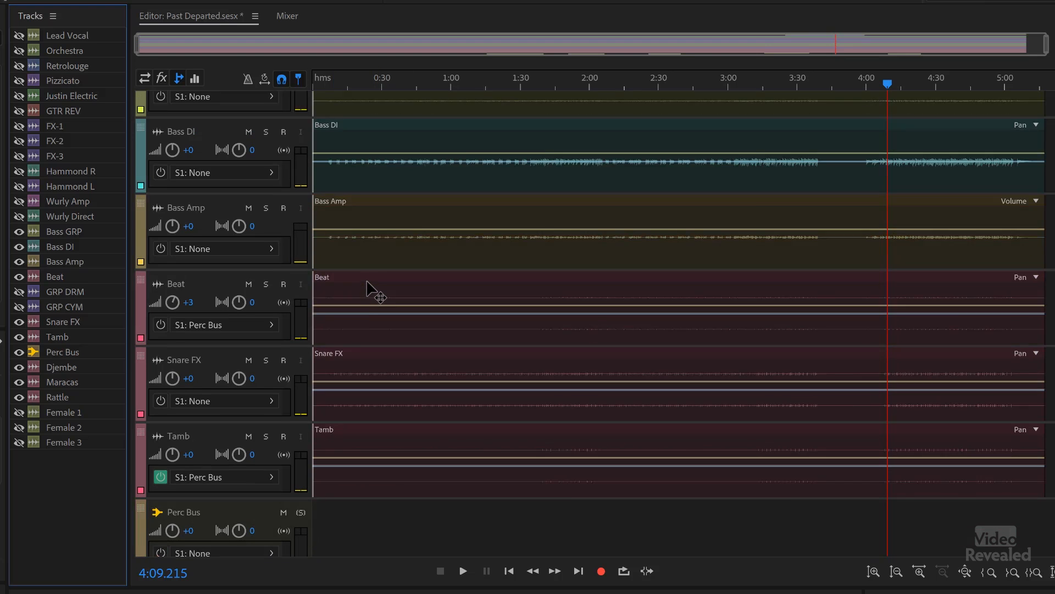
scroll("down", 3)
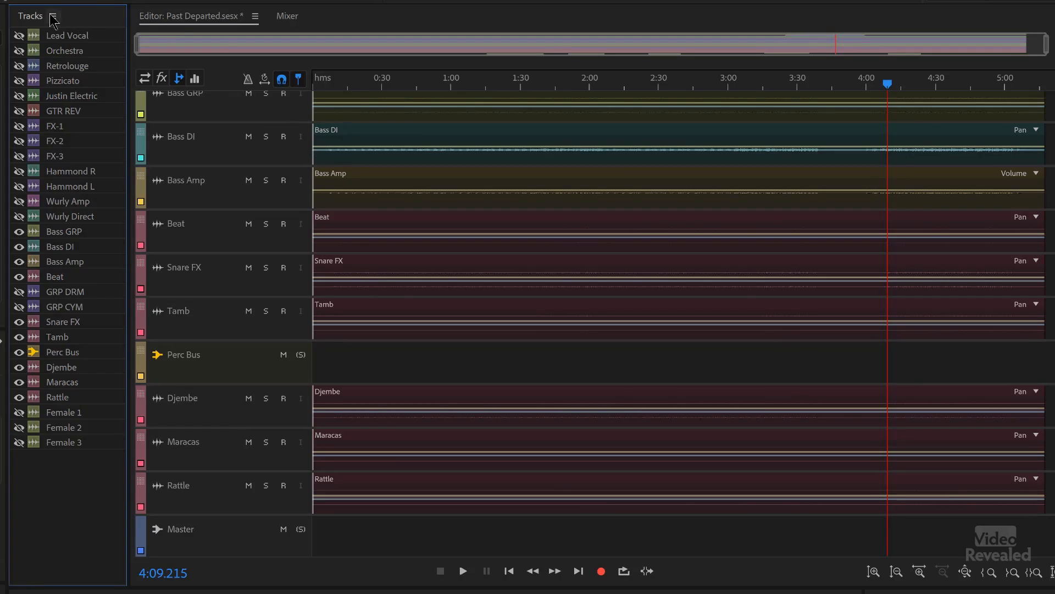
- Save the bass-and-percussion layout as Track Visibility Preset 4
left_click(55, 15)
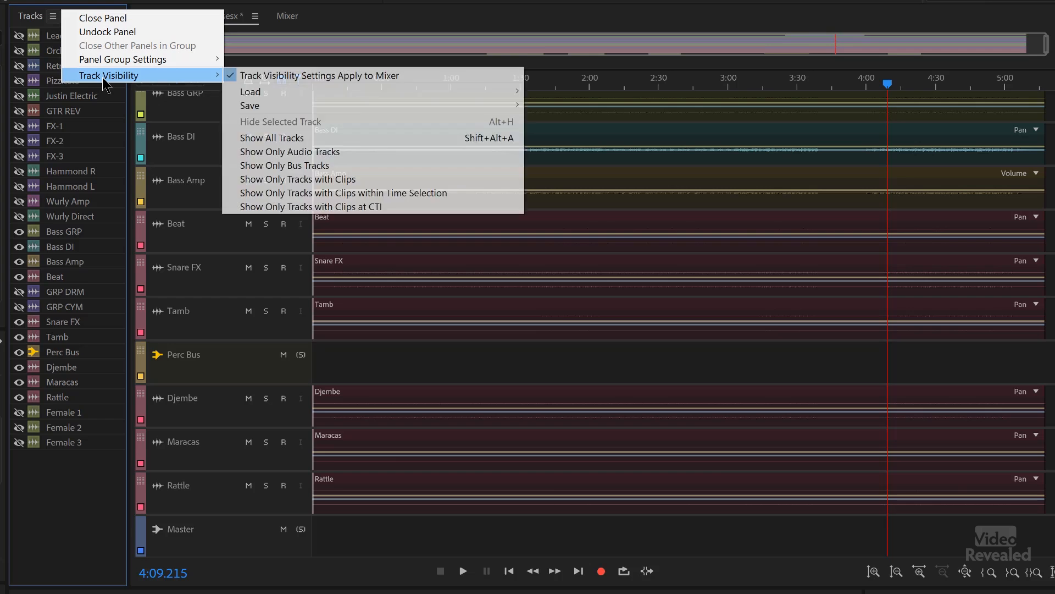
mouse_move(275, 108)
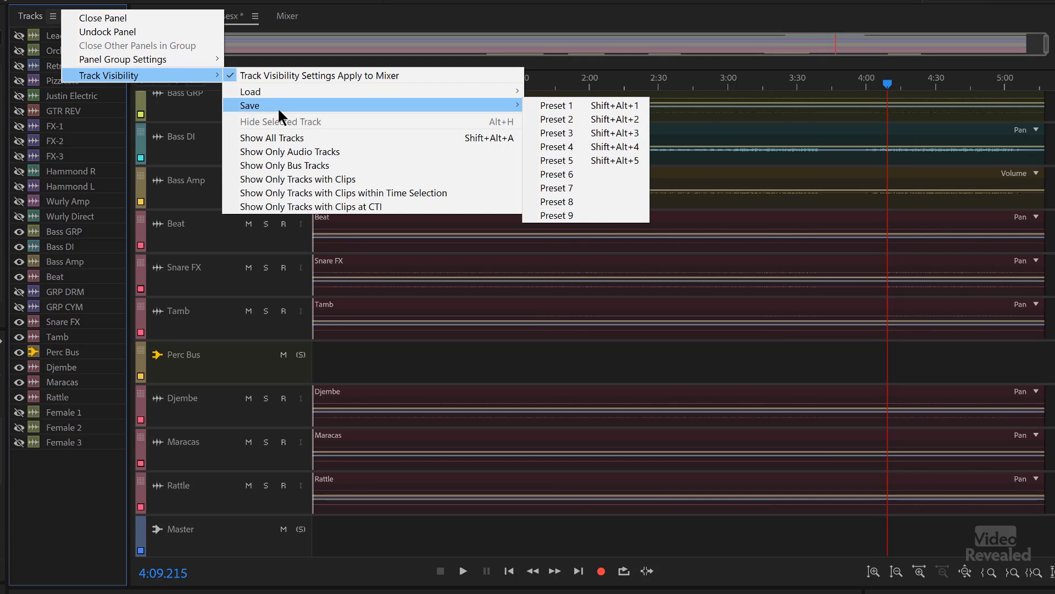
mouse_move(614, 150)
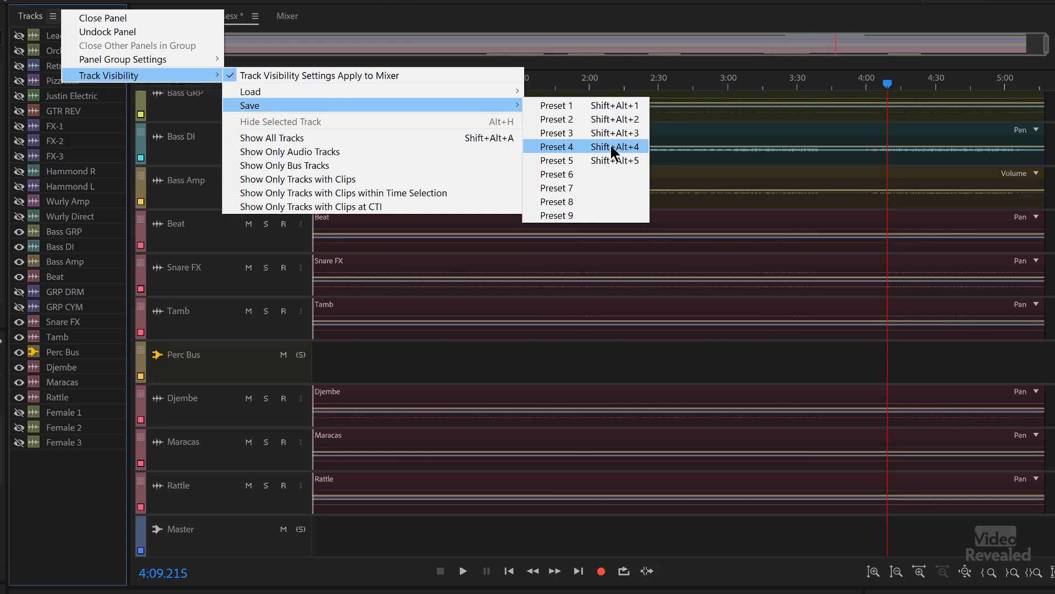
mouse_move(627, 150)
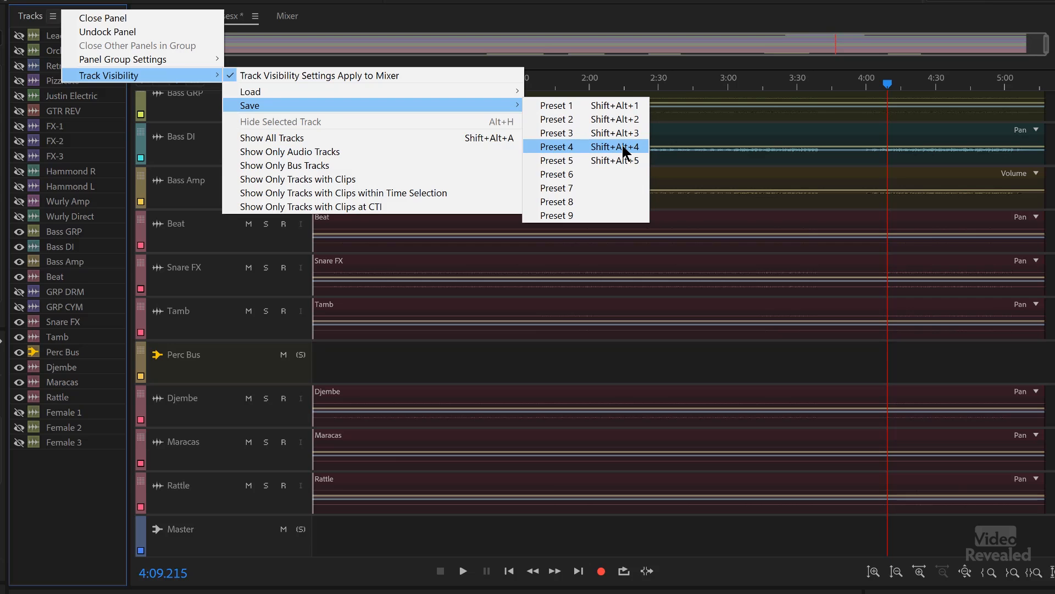
left_click(557, 146)
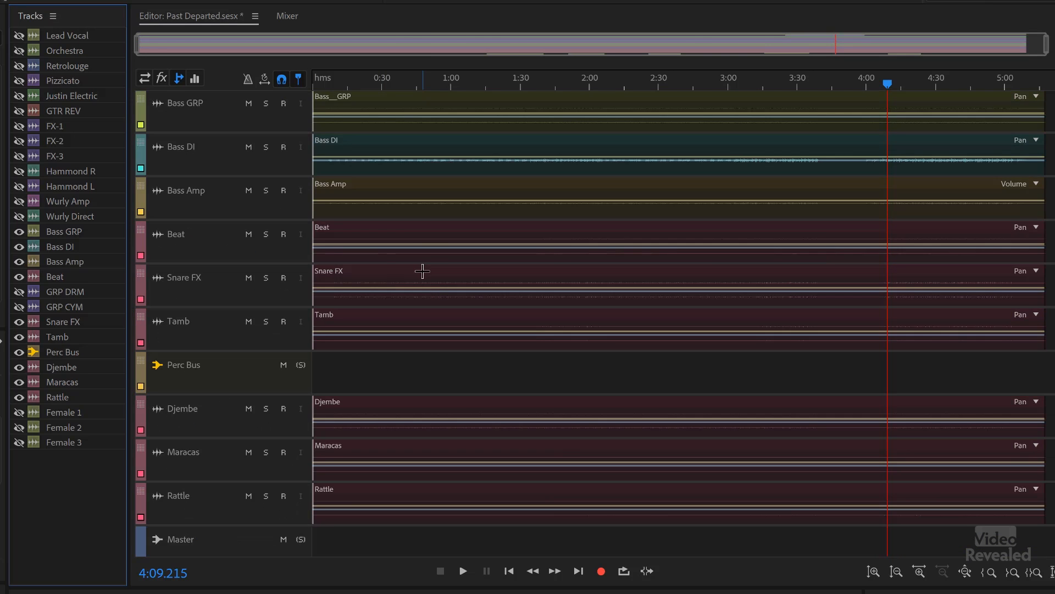
mouse_move(290, 290)
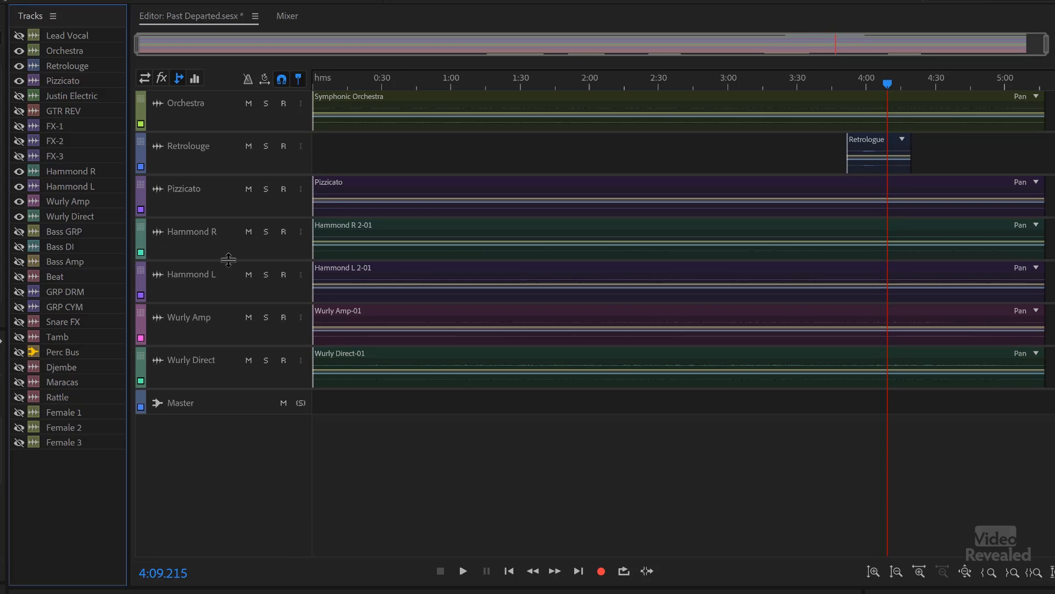
mouse_move(243, 262)
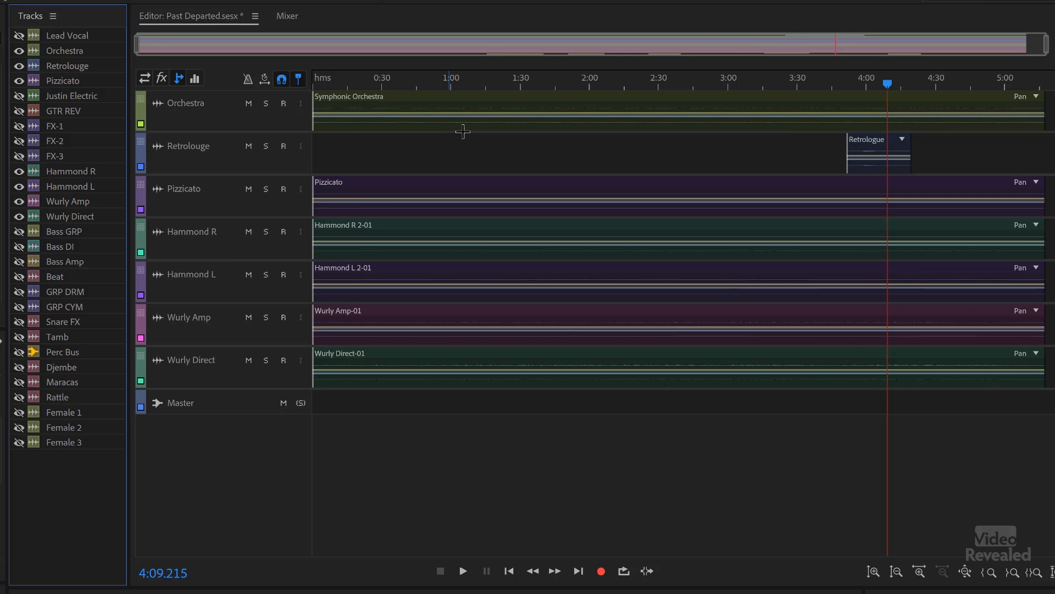
mouse_move(531, 100)
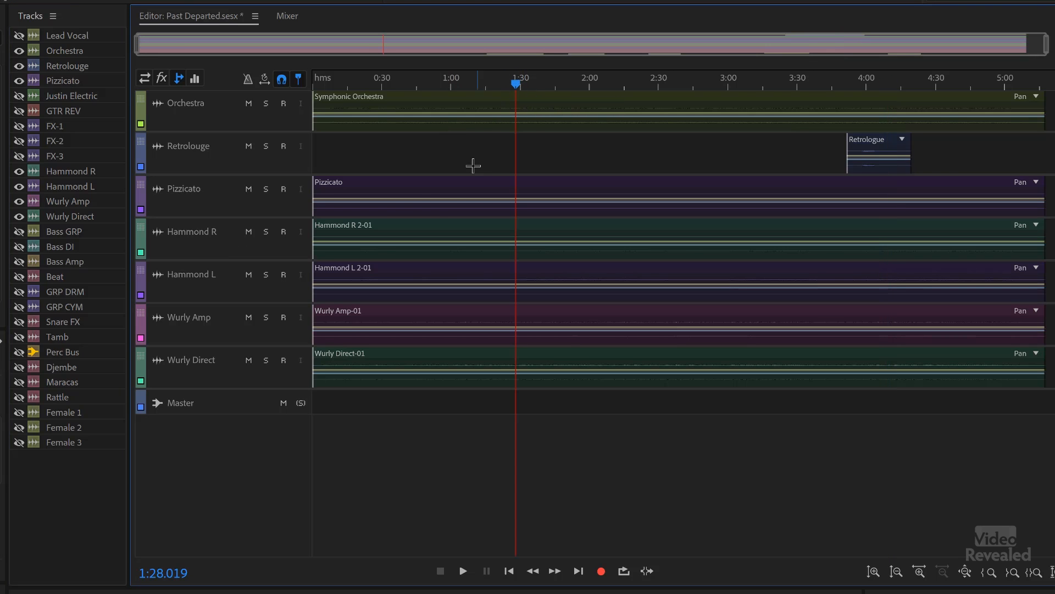
mouse_move(396, 209)
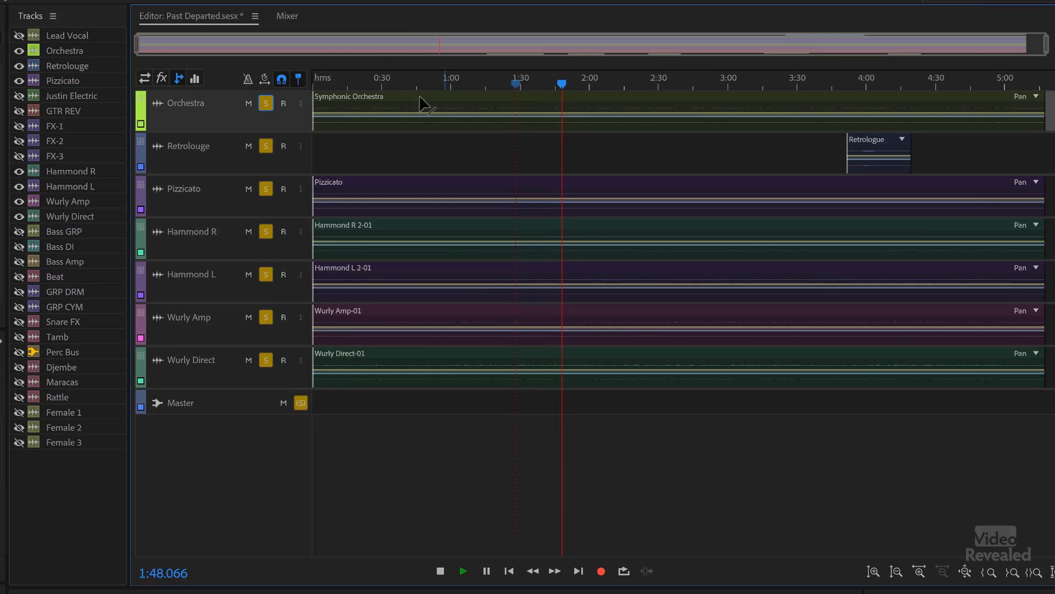
left_click(286, 17)
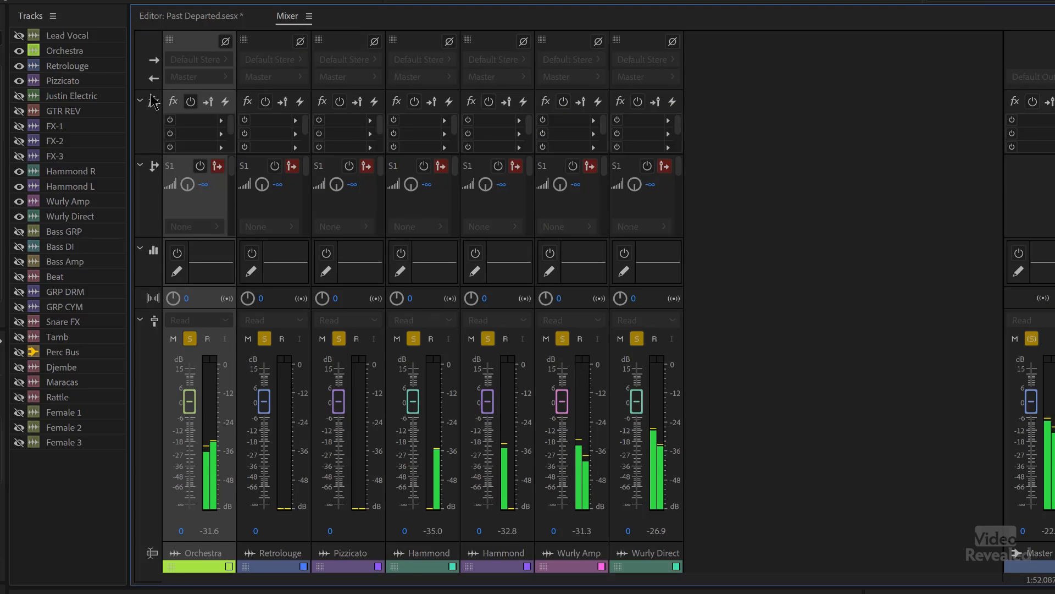
left_click(141, 101)
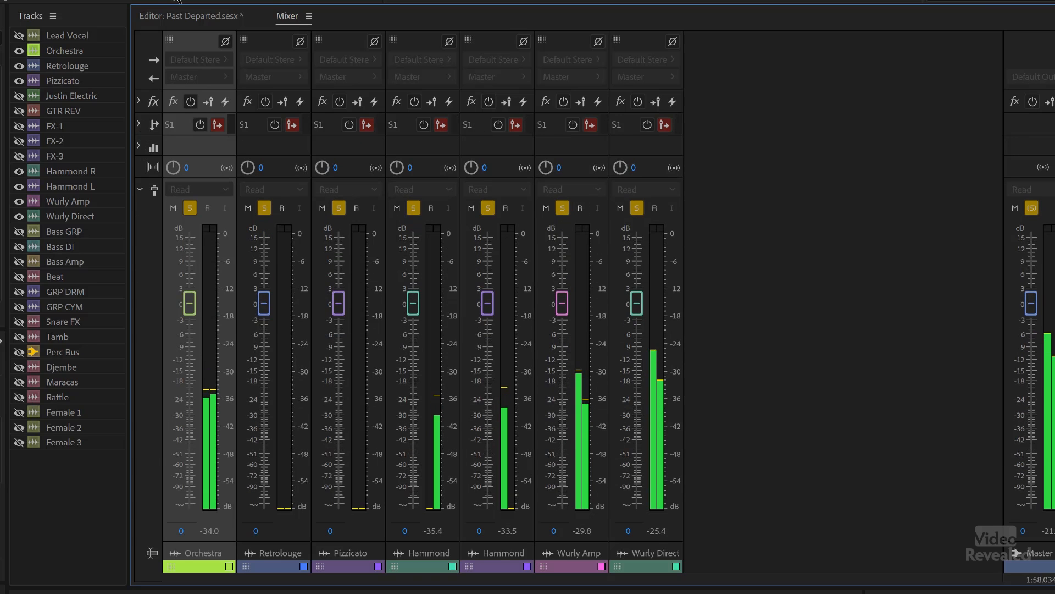
left_click(52, 15)
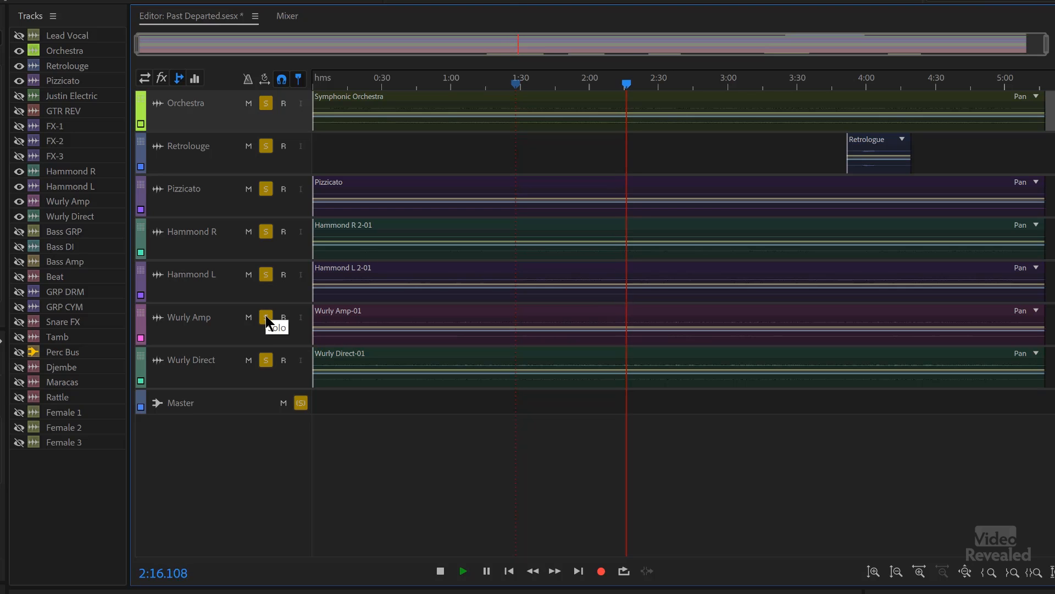
- Ctrl-click a Solo button to clear all solos across the tracks
left_click(265, 316)
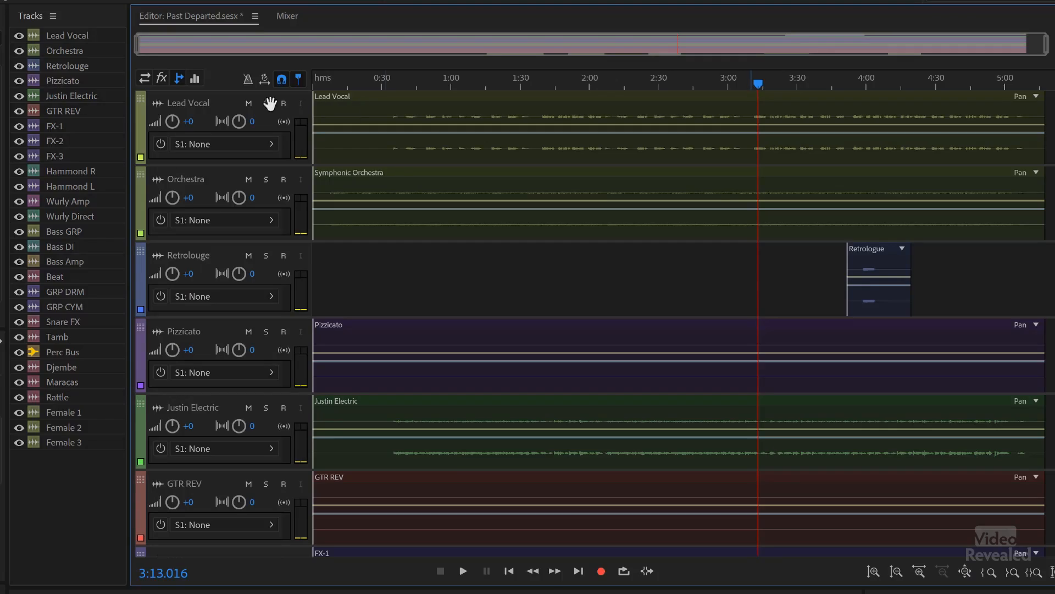
mouse_move(42, 416)
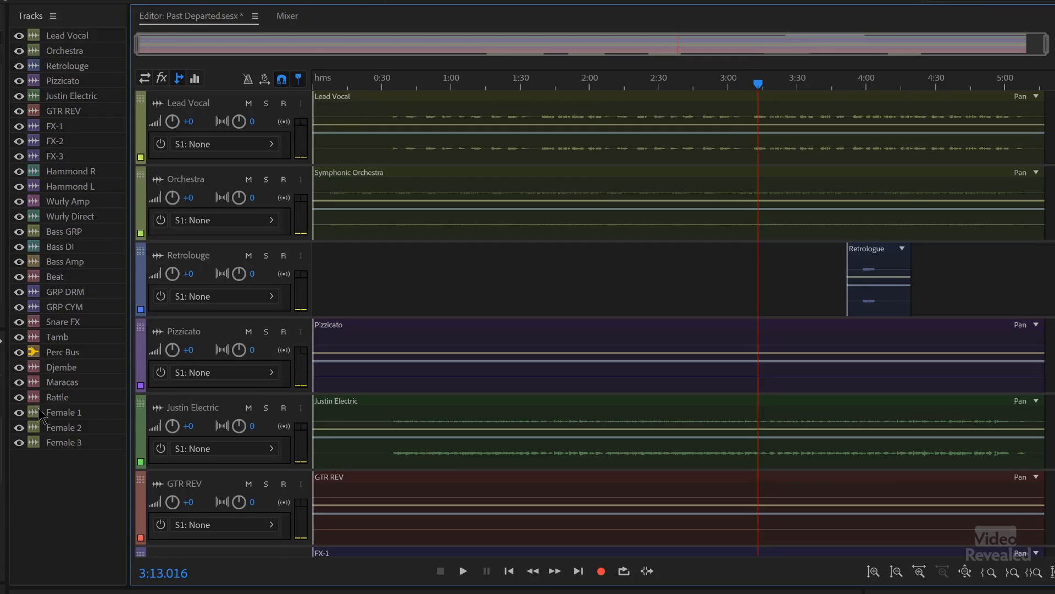
mouse_move(85, 66)
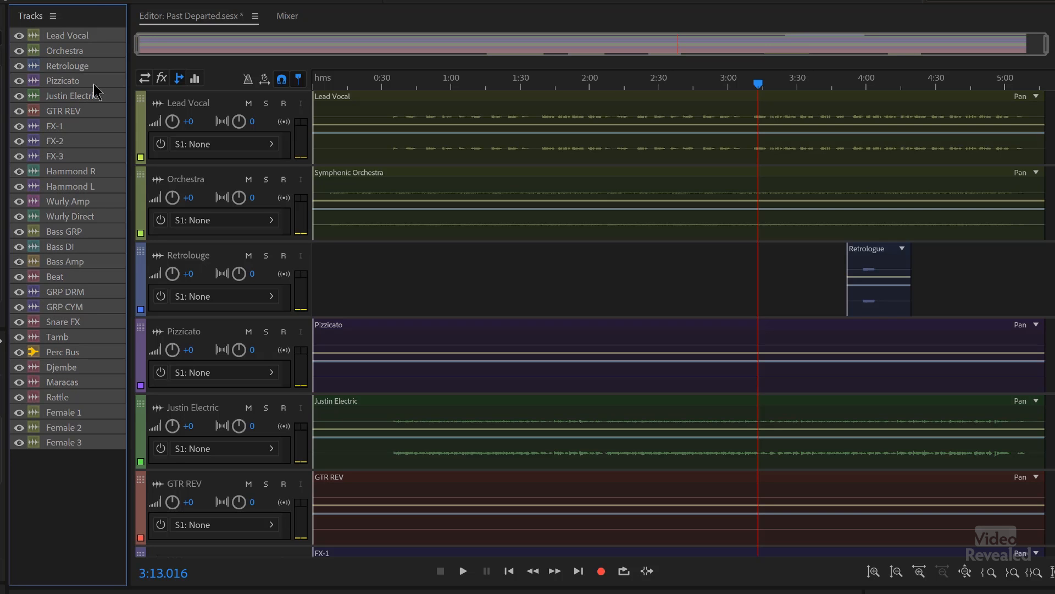
mouse_move(53, 372)
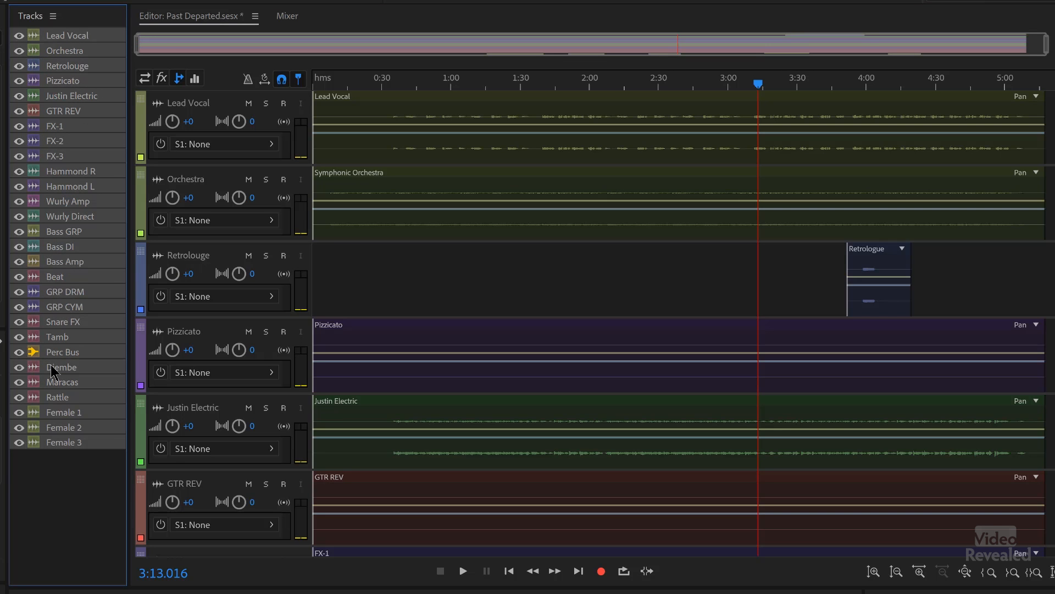
mouse_move(97, 294)
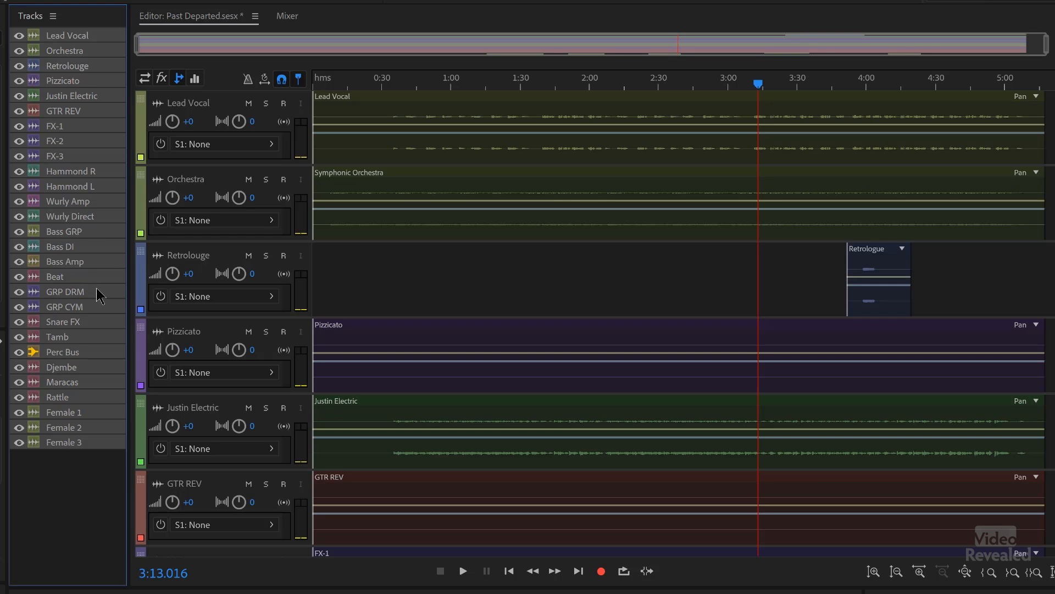
mouse_move(100, 369)
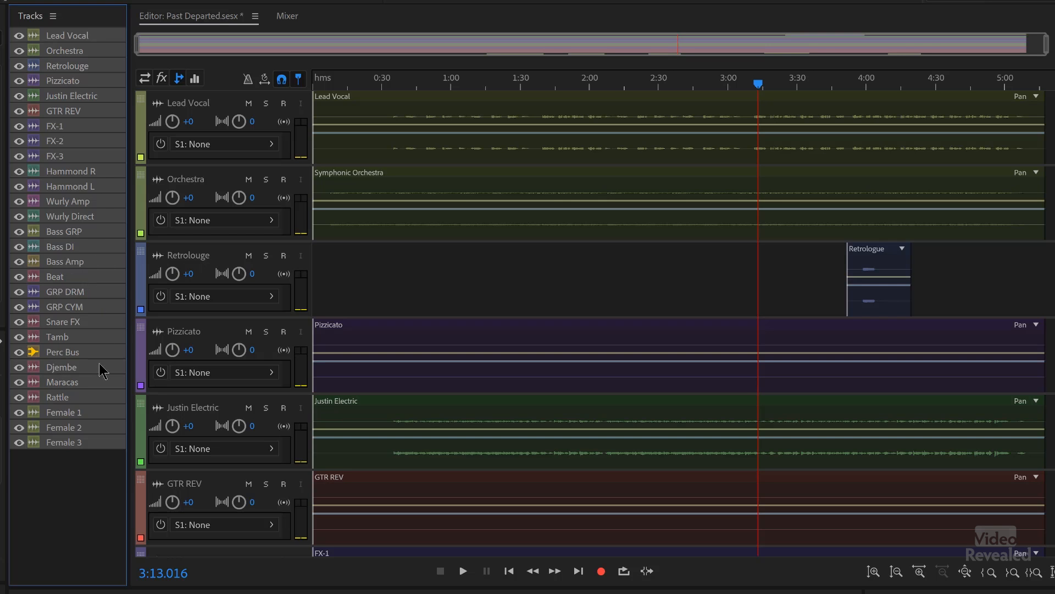
mouse_move(83, 360)
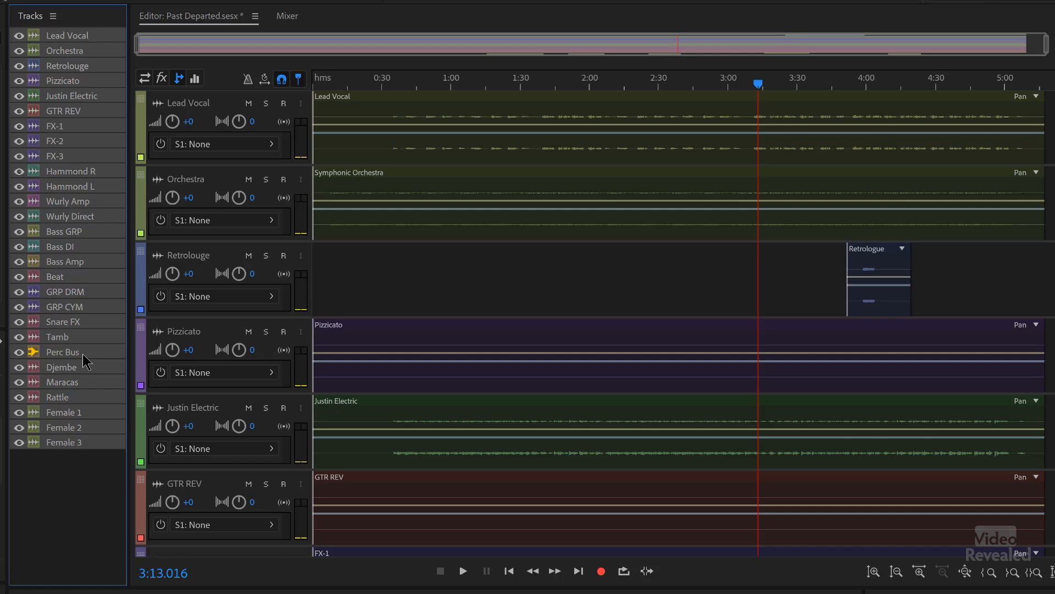
mouse_move(88, 337)
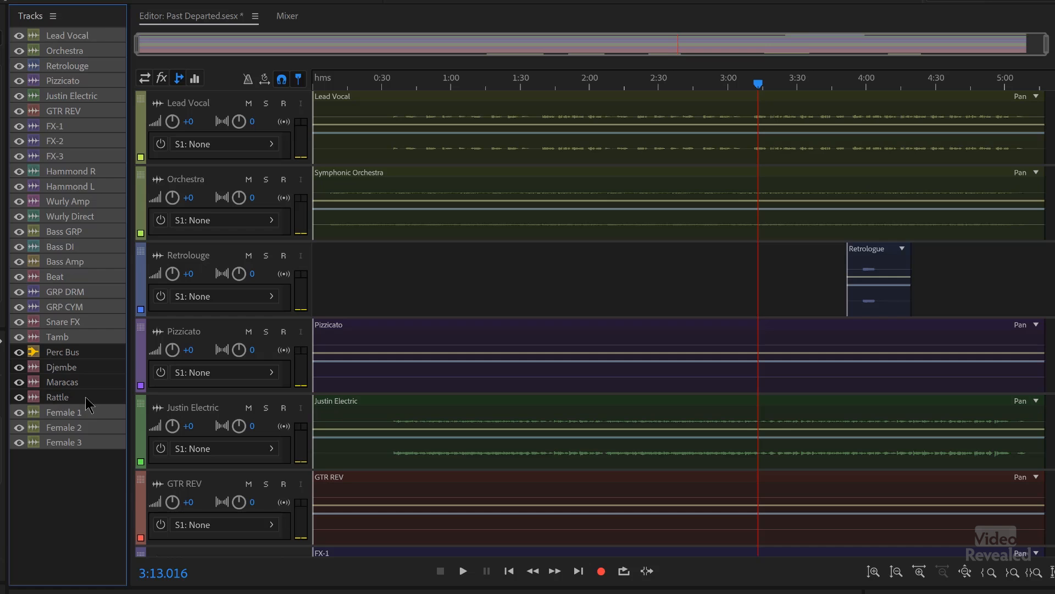
mouse_move(55, 378)
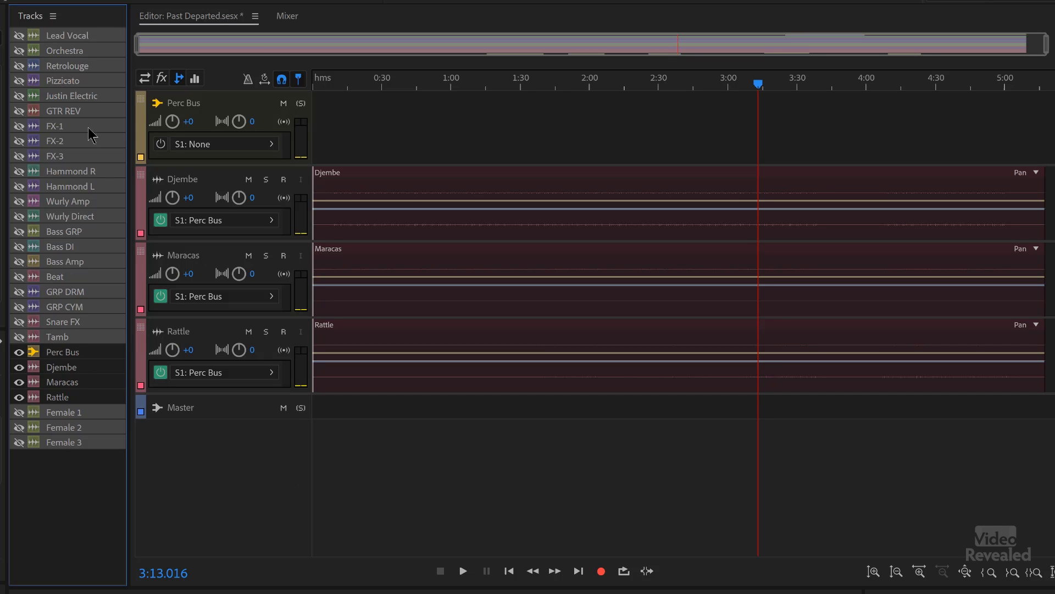
mouse_move(70, 400)
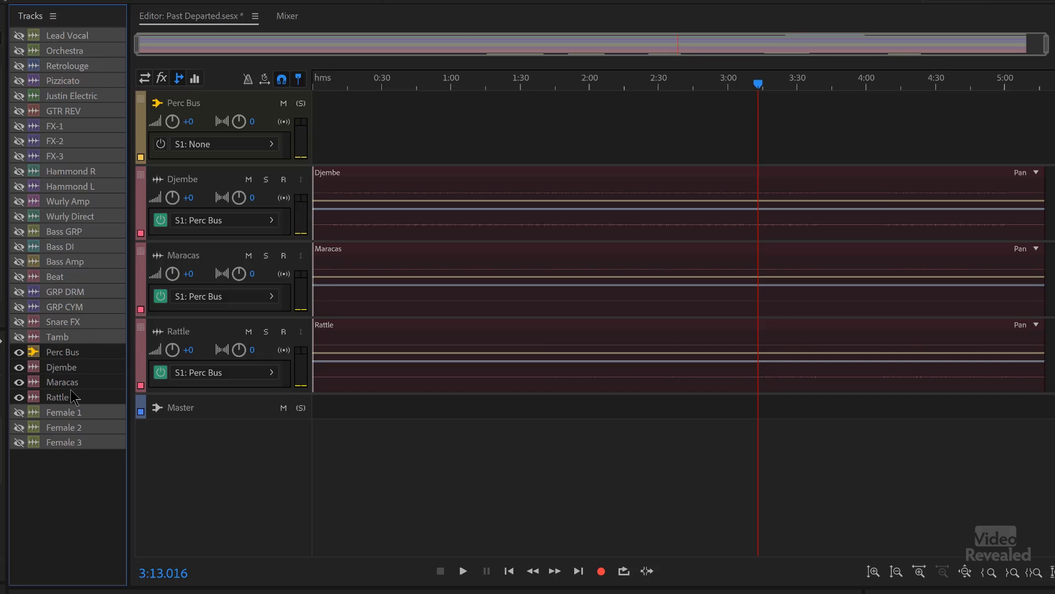